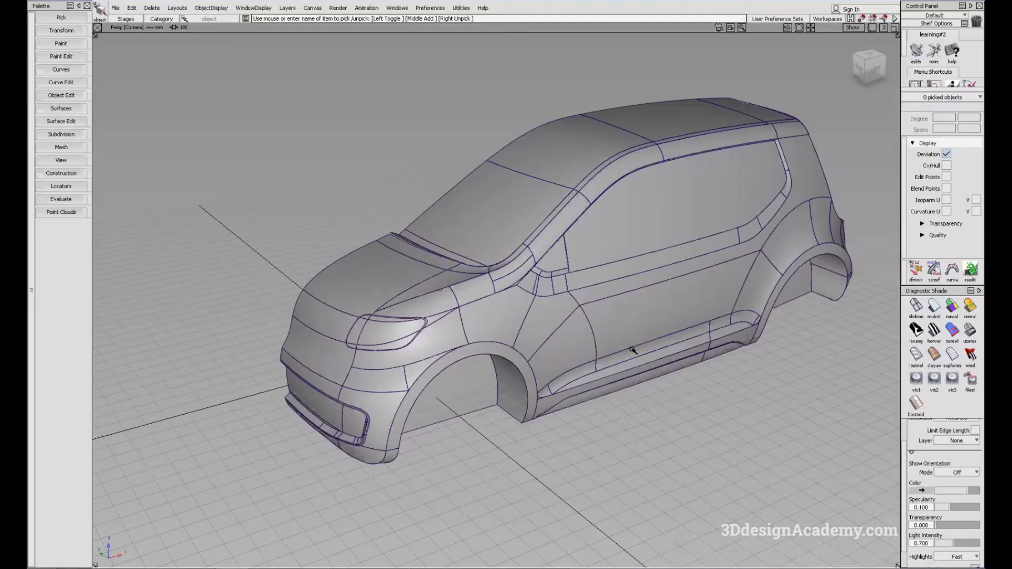
pyautogui.moveTo(343, 225)
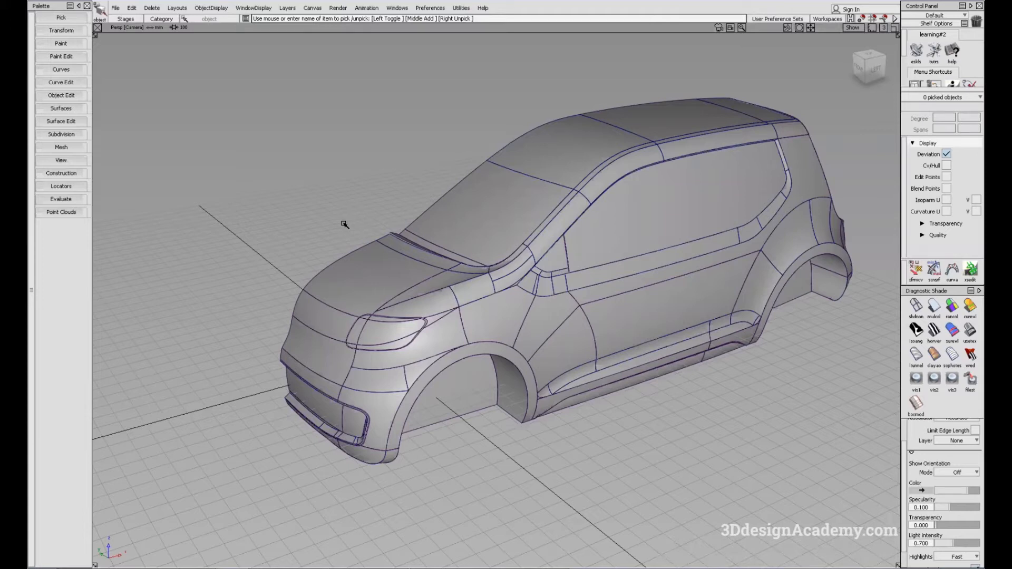
pyautogui.moveTo(357, 226)
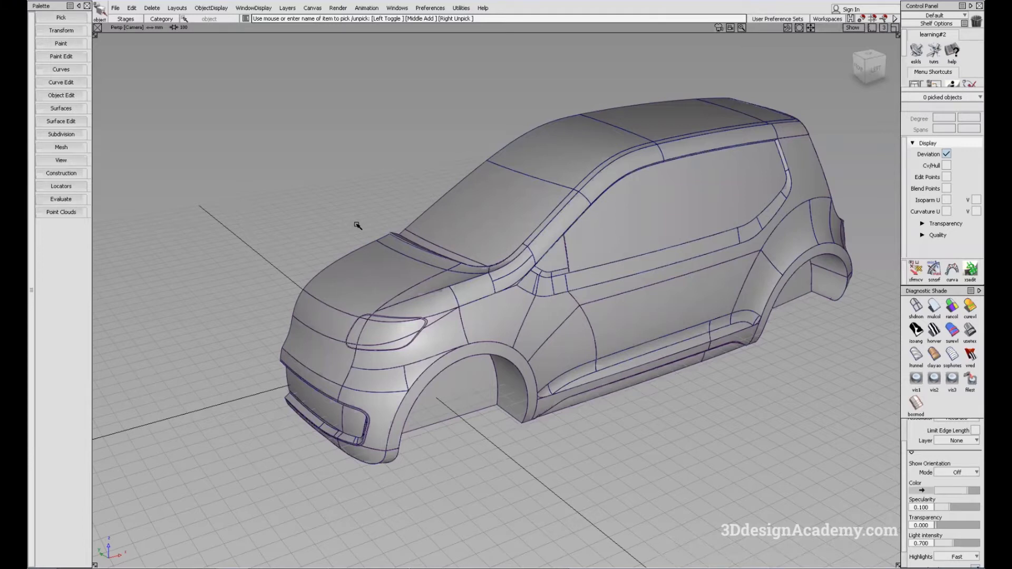
pyautogui.moveTo(289, 154)
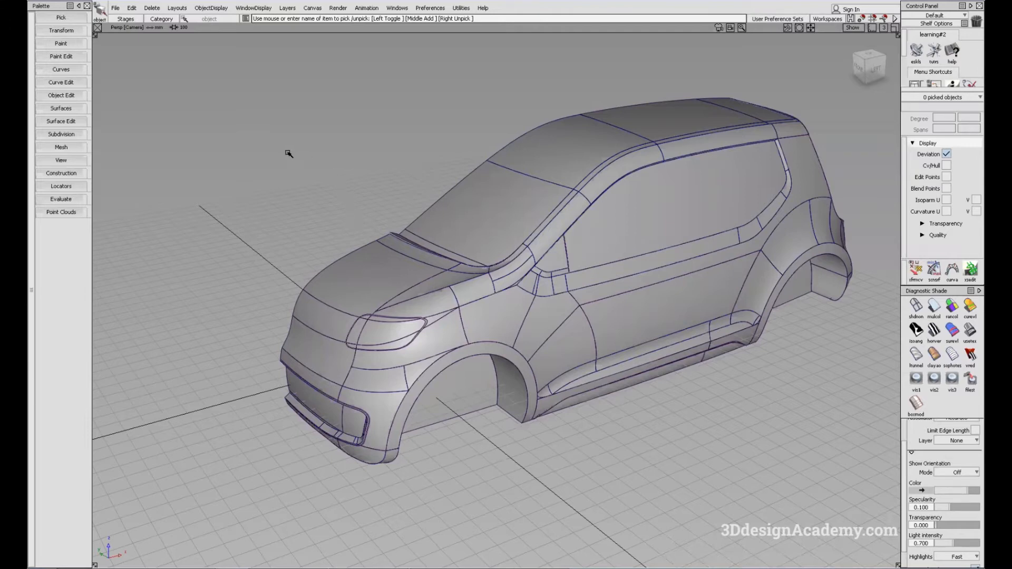
pyautogui.moveTo(261, 152)
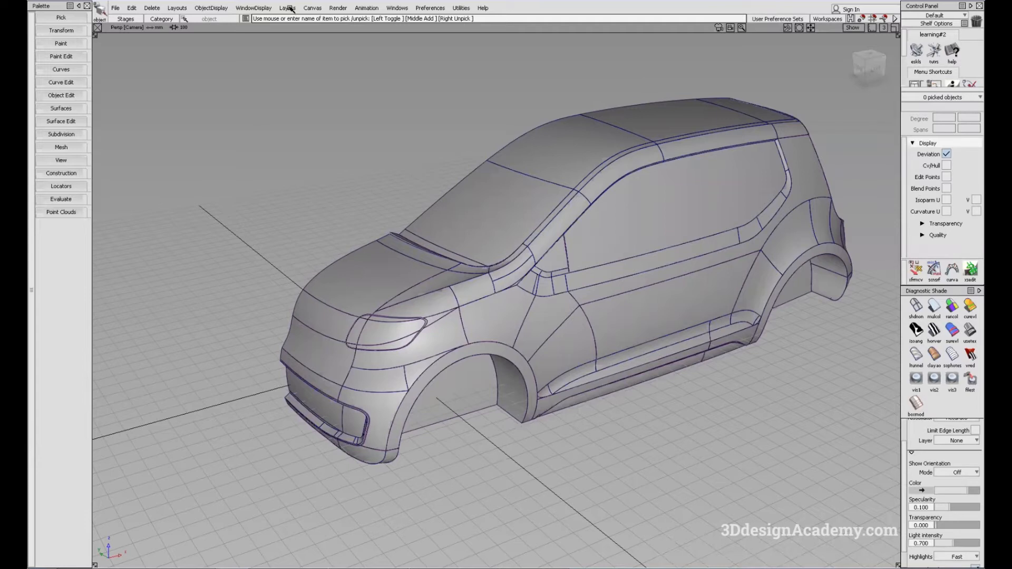
# - Show the layer bar via Layers > Toggle Layer Bar so DefaultLayer is listed
pyautogui.click(287, 8)
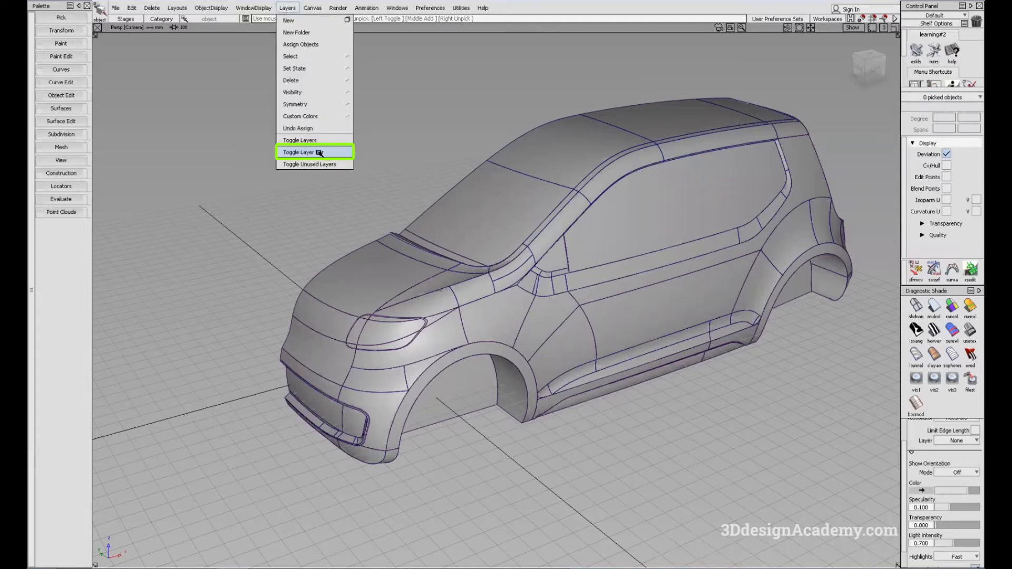
pyautogui.click(298, 152)
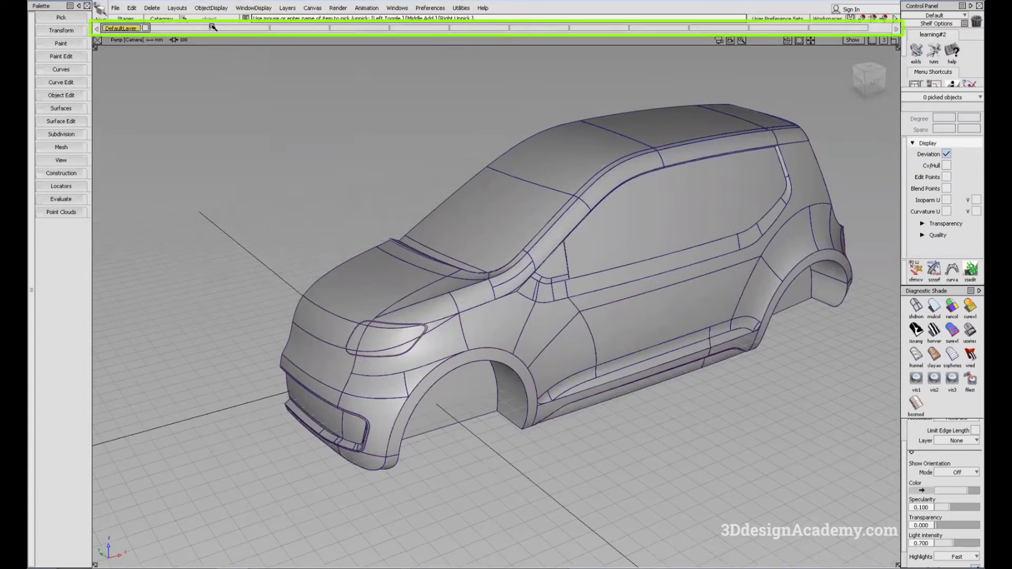
pyautogui.moveTo(516, 31)
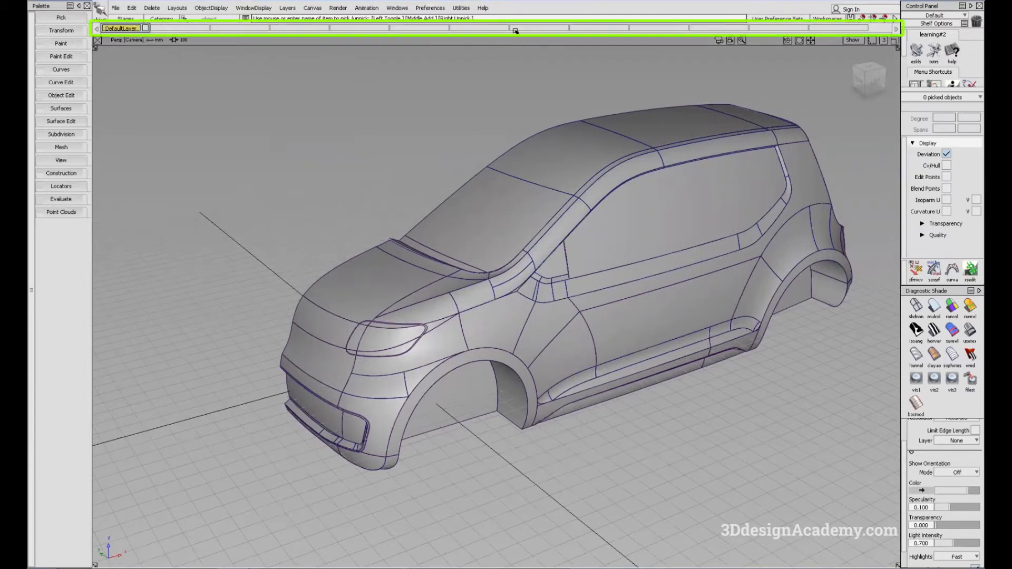
pyautogui.click(396, 7)
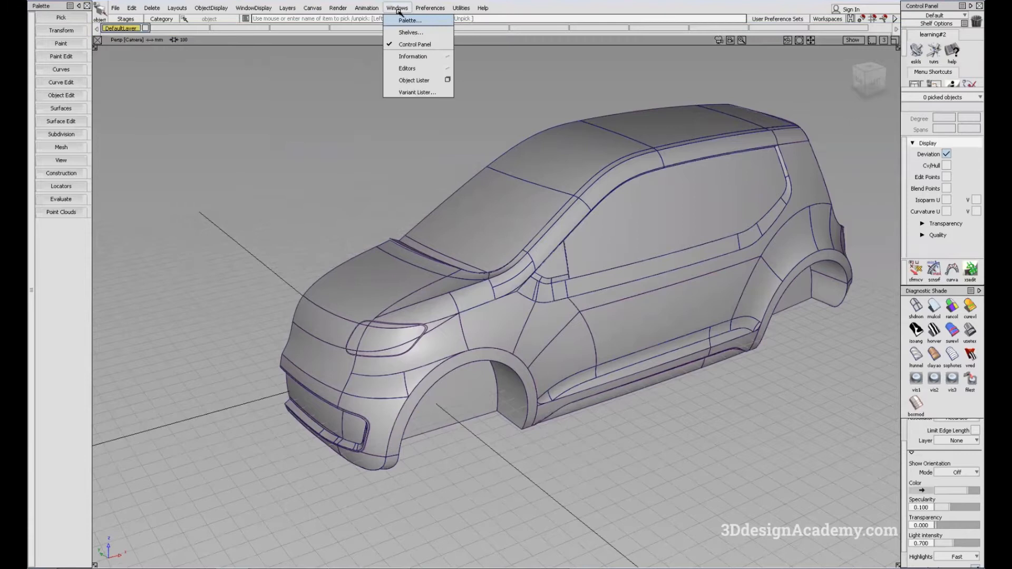
pyautogui.moveTo(419, 80)
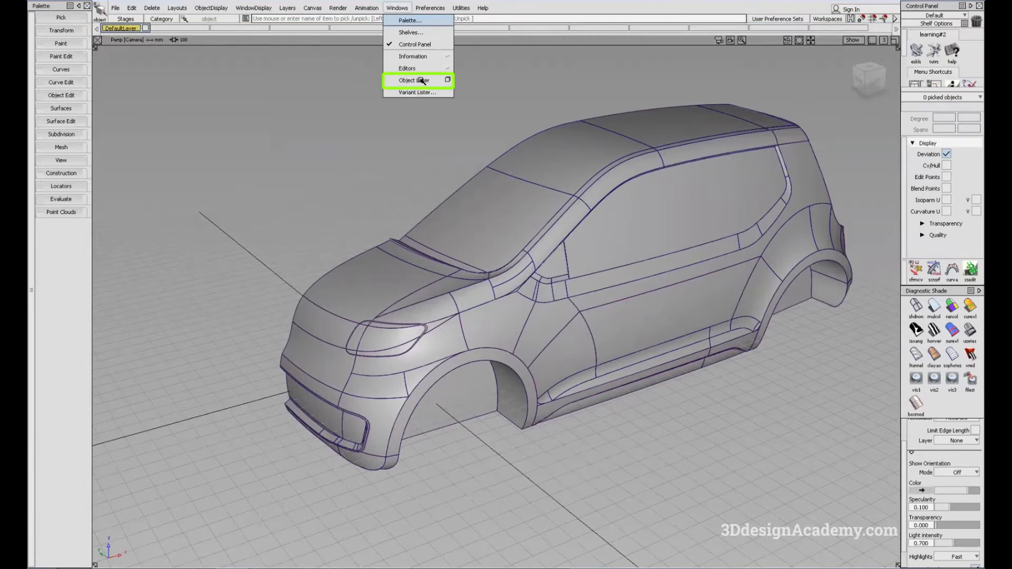
pyautogui.click(416, 80)
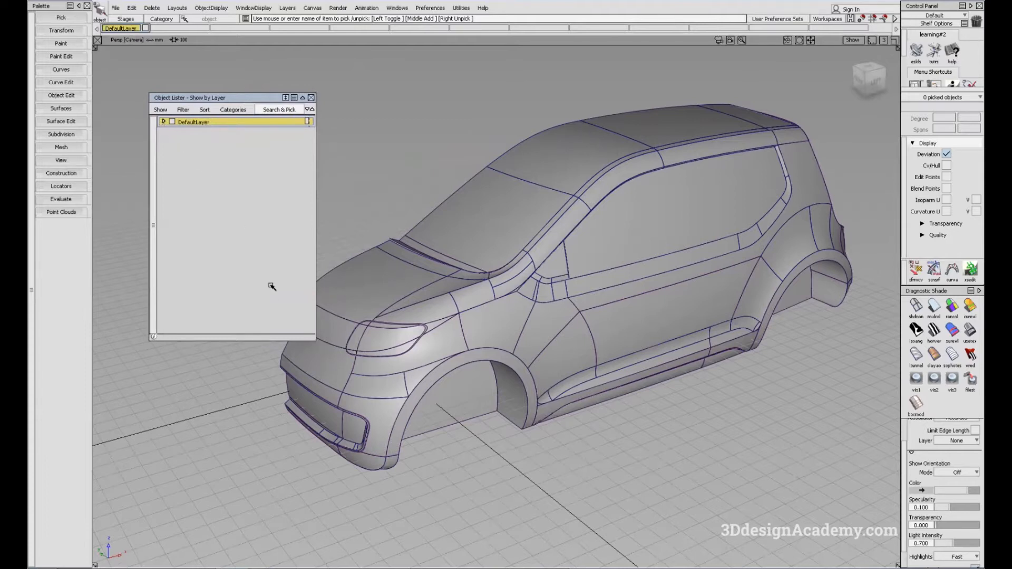
pyautogui.moveTo(307, 207)
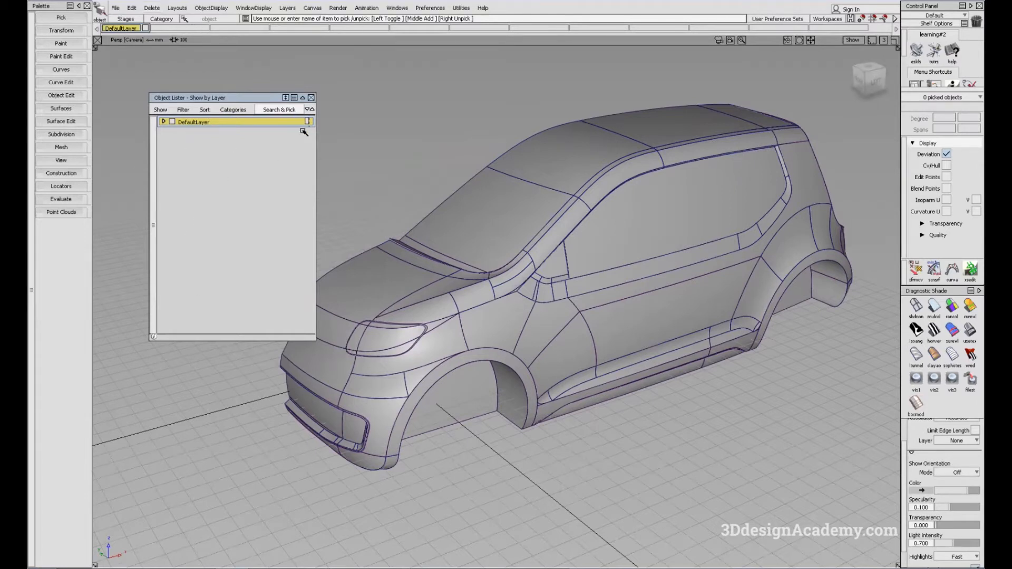
pyautogui.moveTo(227, 339)
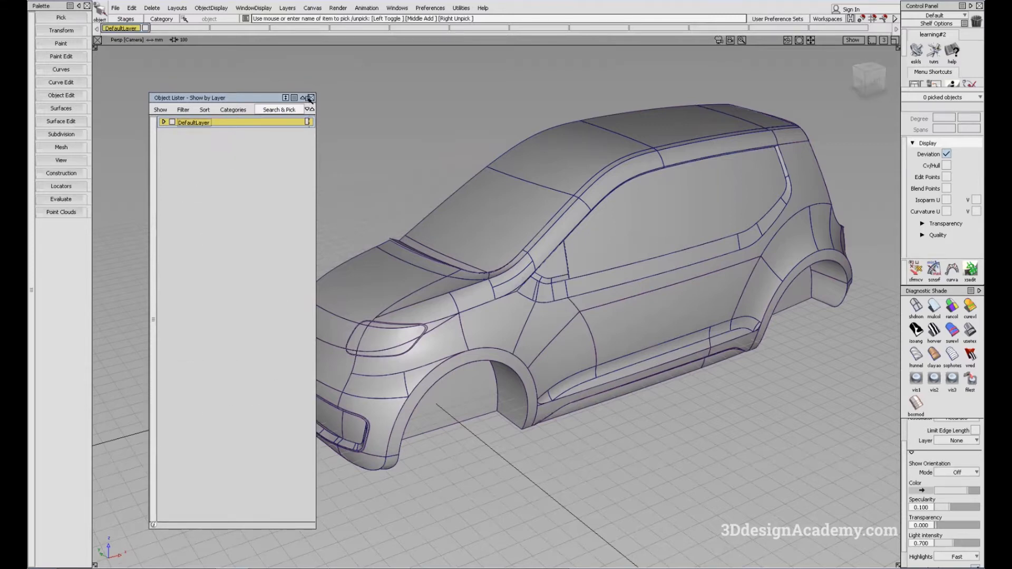
pyautogui.click(309, 97)
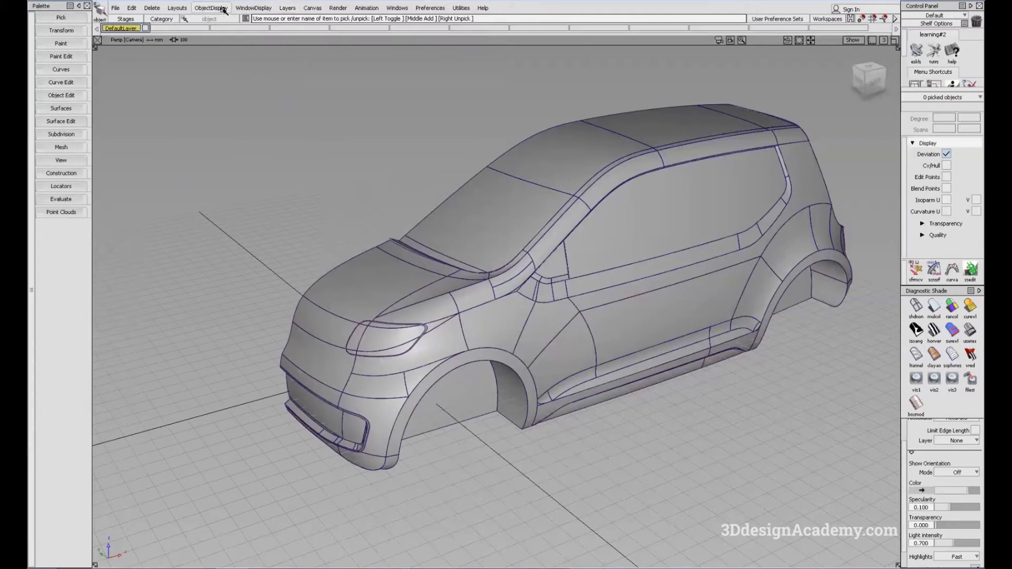
# - Create new layers and name them Body, Grille and Glass
pyautogui.click(287, 7)
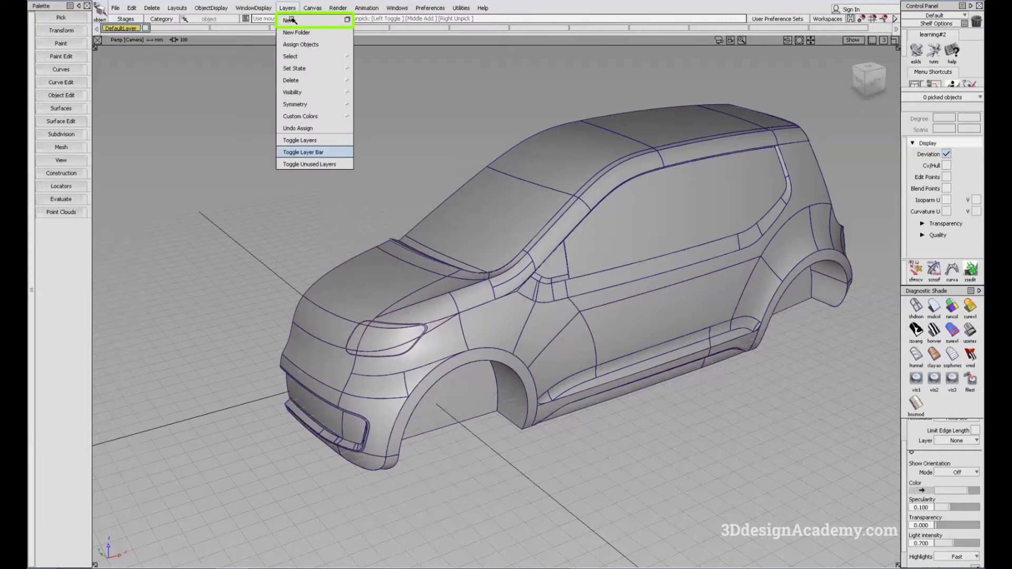
pyautogui.click(298, 32)
pyautogui.write('Body')
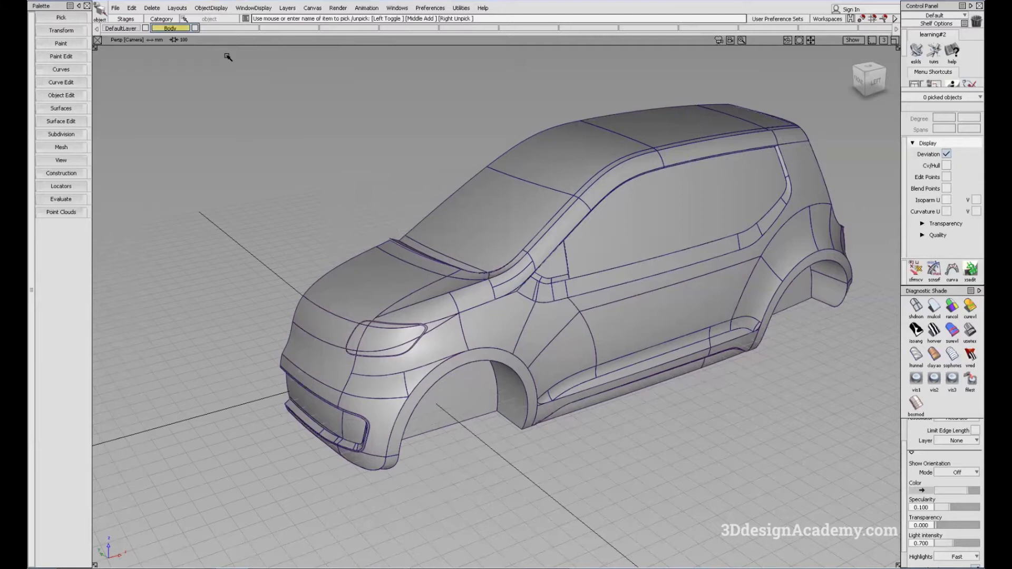
pyautogui.moveTo(287, 7)
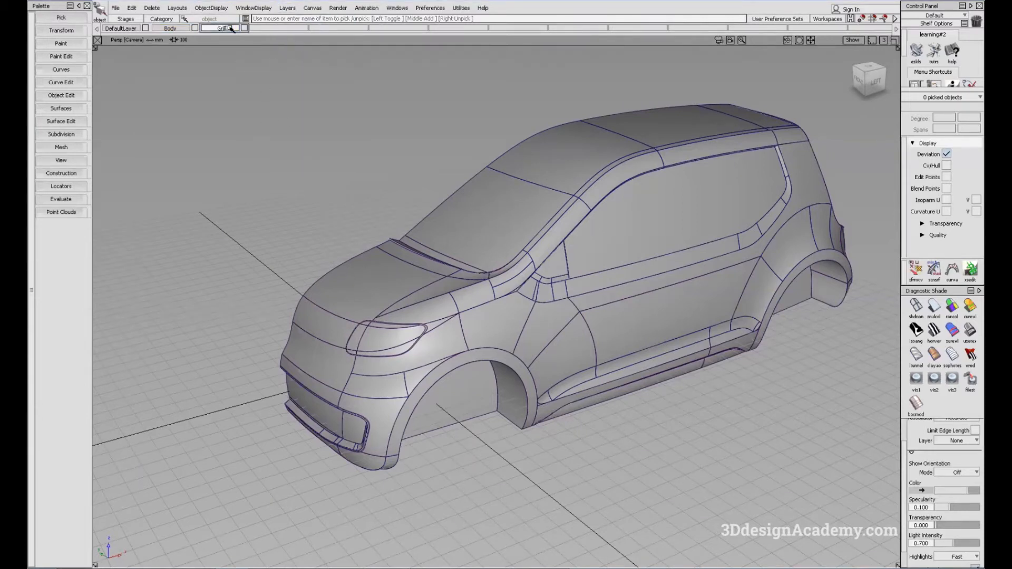
pyautogui.click(287, 8)
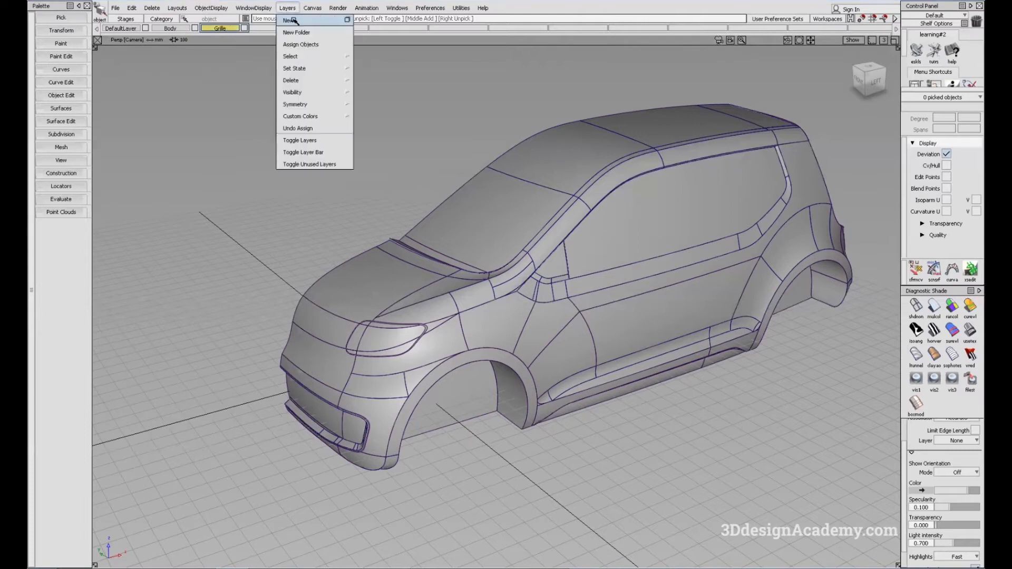
pyautogui.click(287, 20)
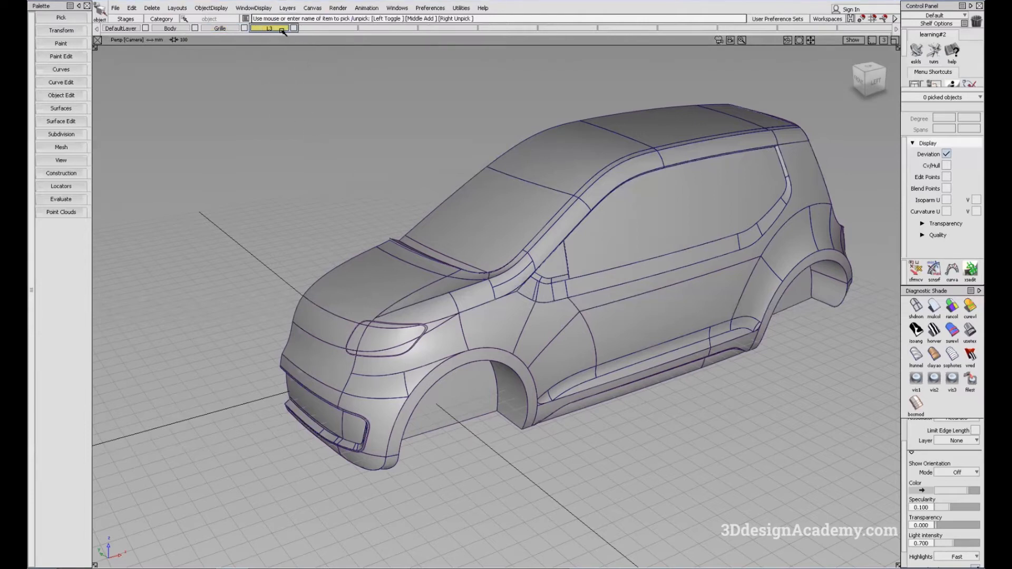
pyautogui.click(269, 28)
pyautogui.write('Glass')
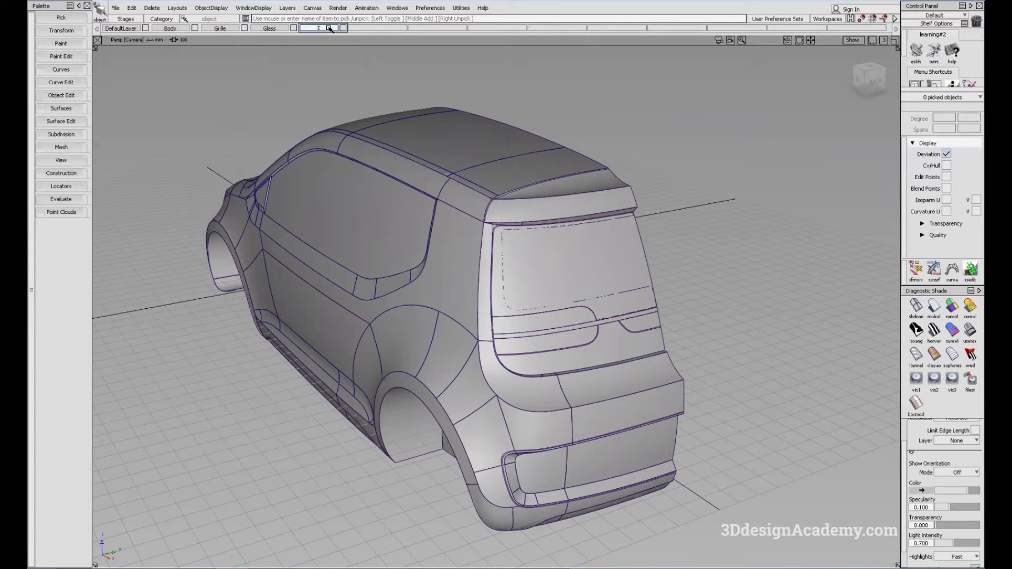
pyautogui.click(318, 27)
pyautogui.write('Misc')
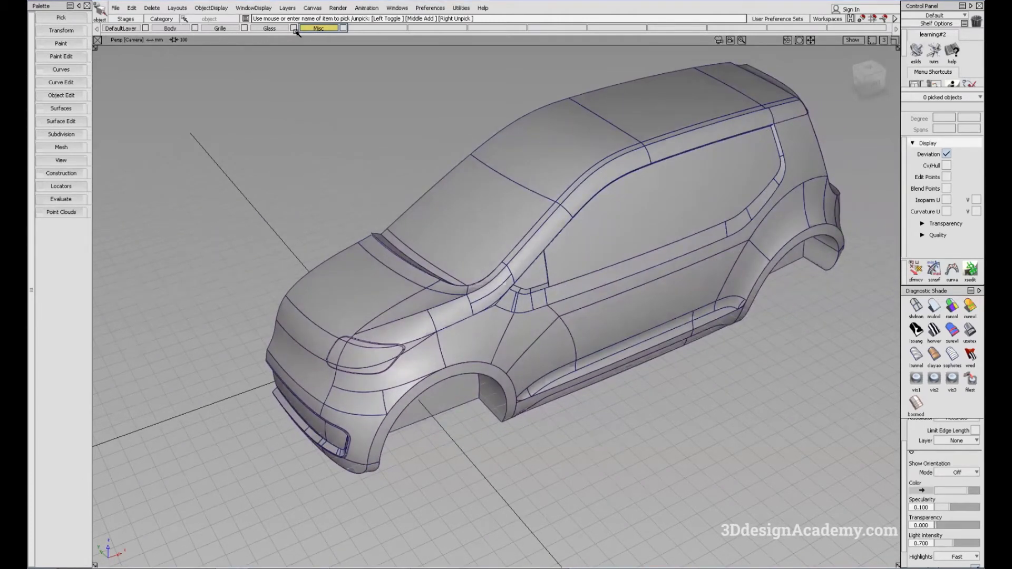
pyautogui.moveTo(349, 40)
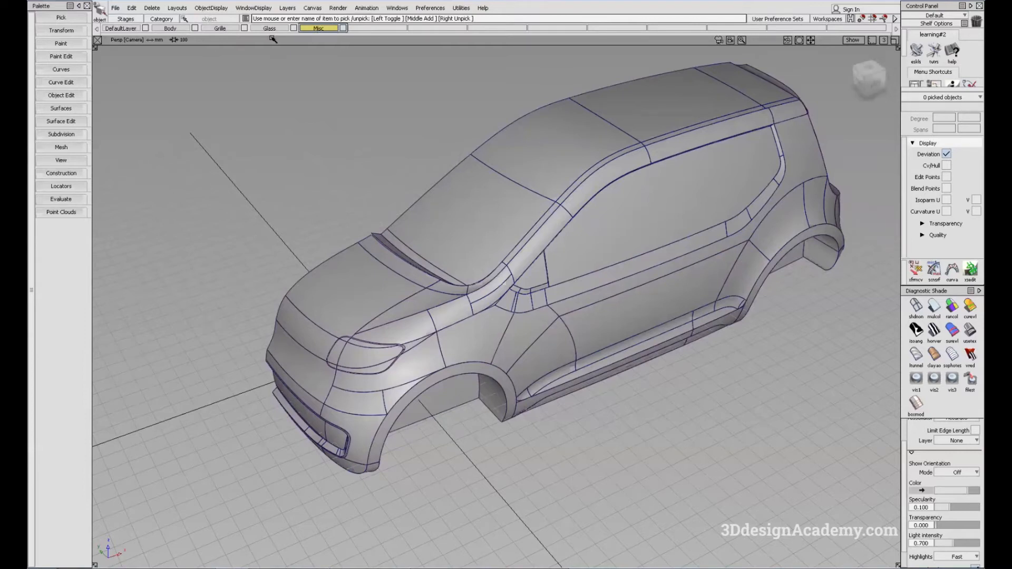
# - Name the new layer Misc and rename the Glass layer to All glass
pyautogui.click(270, 29)
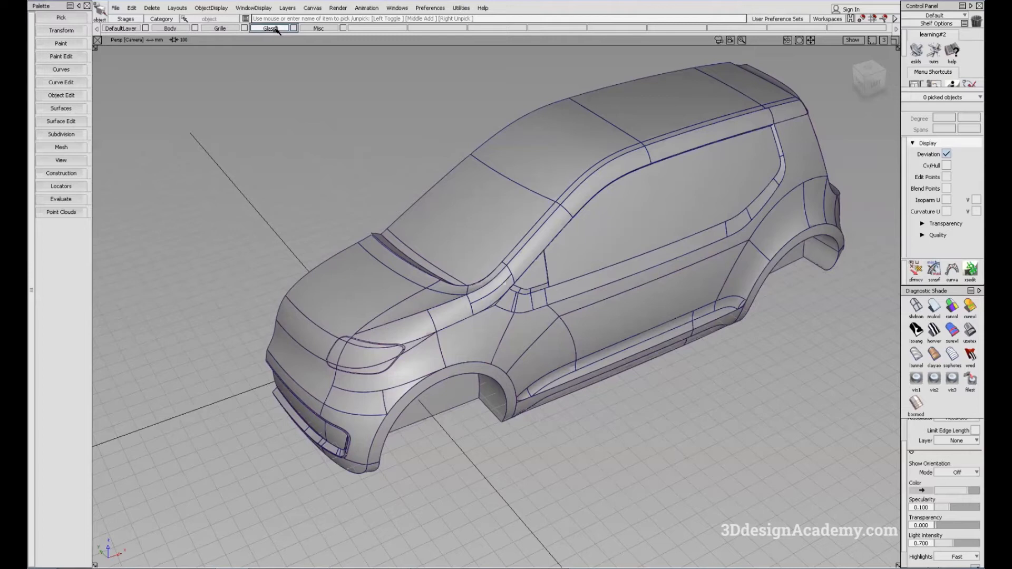
pyautogui.click(272, 28)
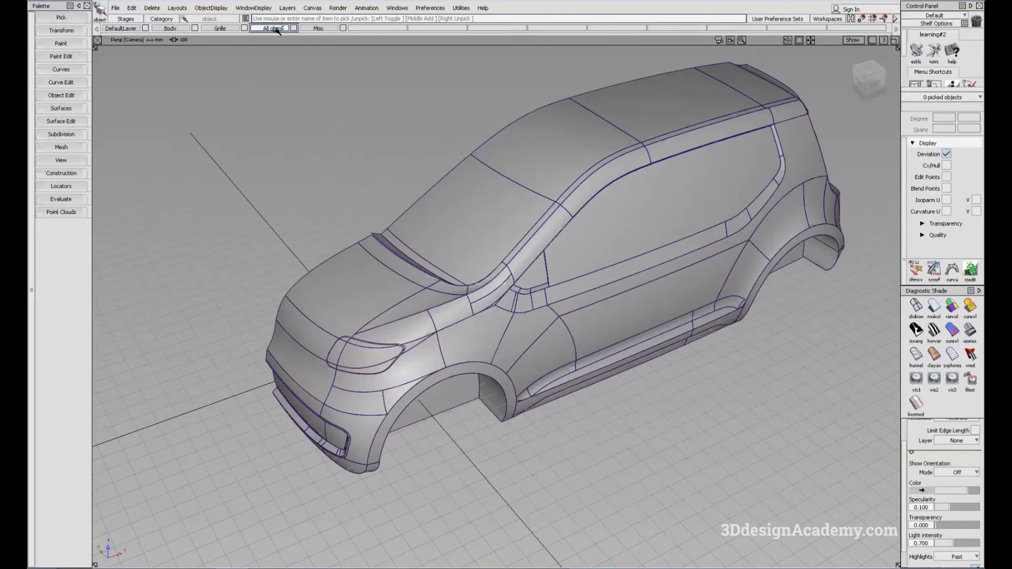
pyautogui.click(273, 27)
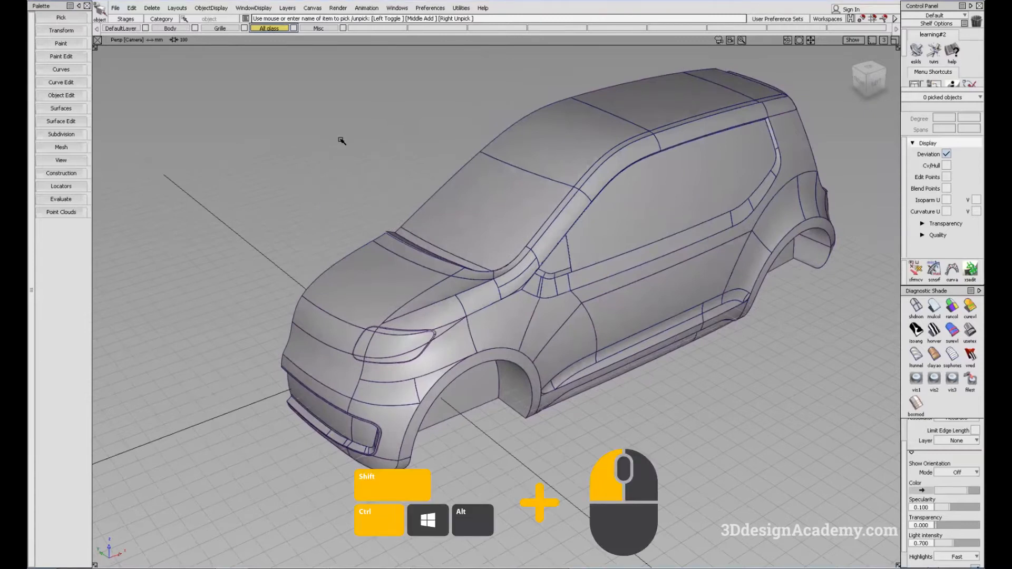
# - Pick all the car body surfaces and assign them to the Body layer
pyautogui.rightClick(341, 139)
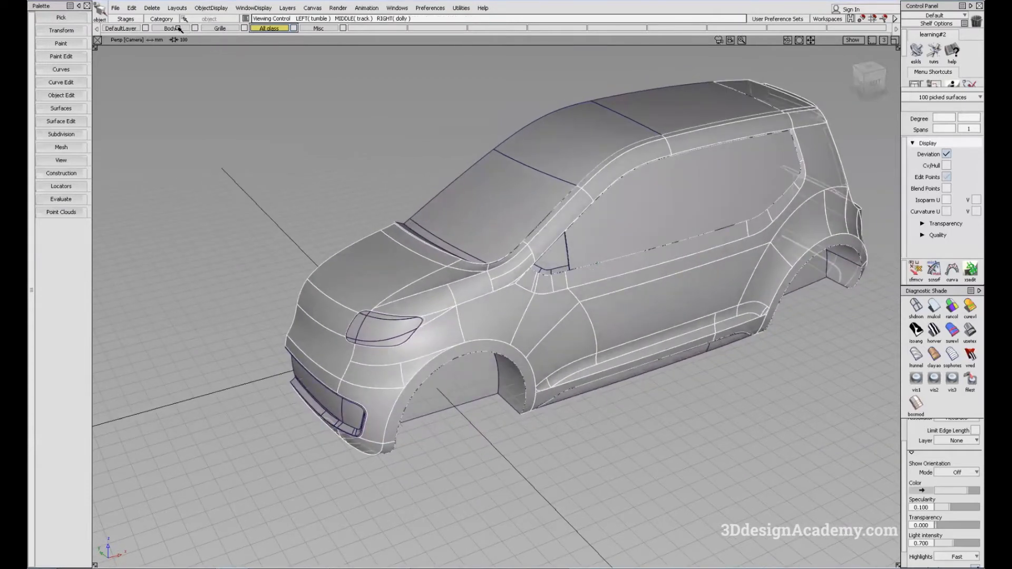
pyautogui.click(172, 29)
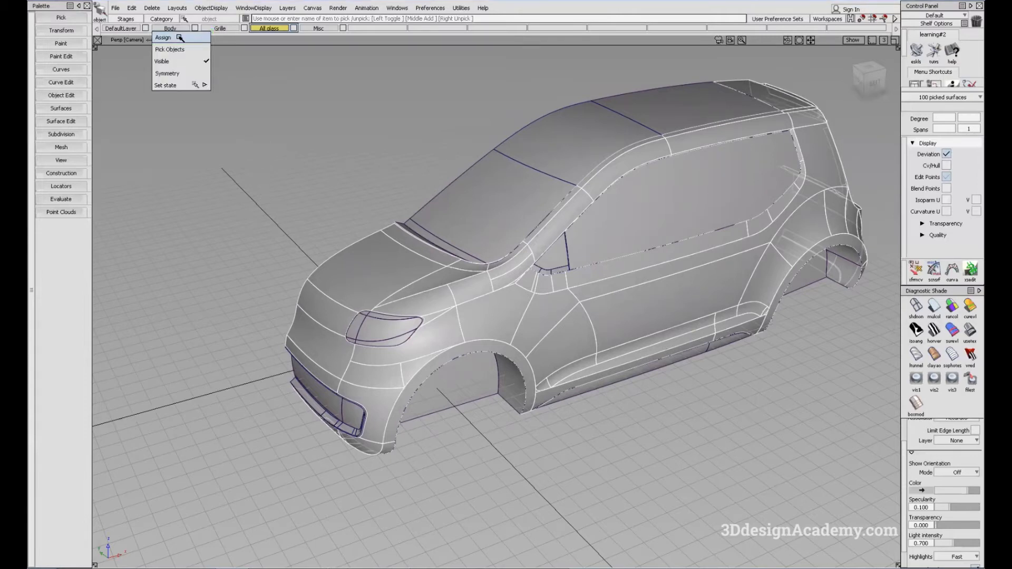
pyautogui.click(164, 38)
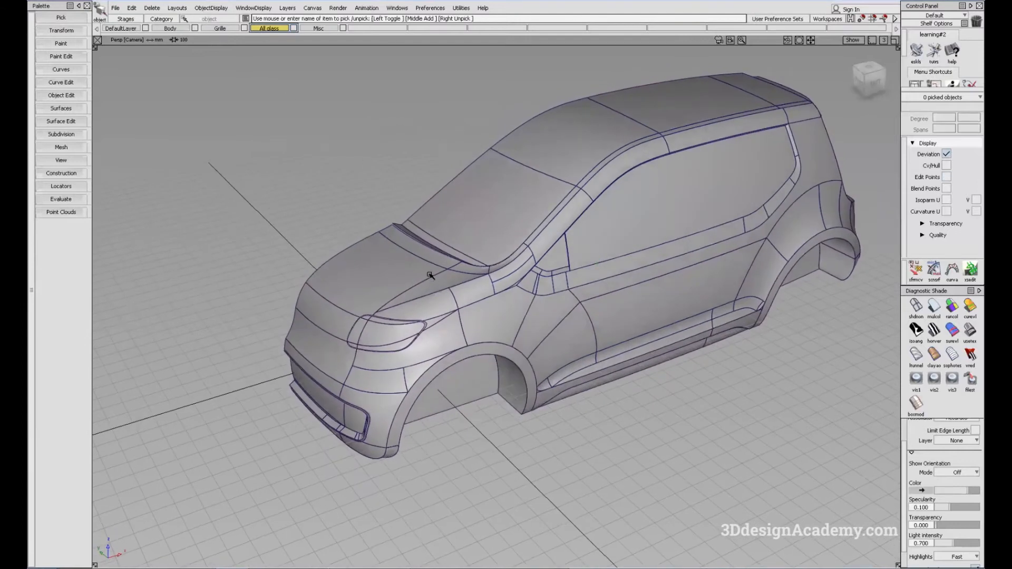
pyautogui.moveTo(517, 302)
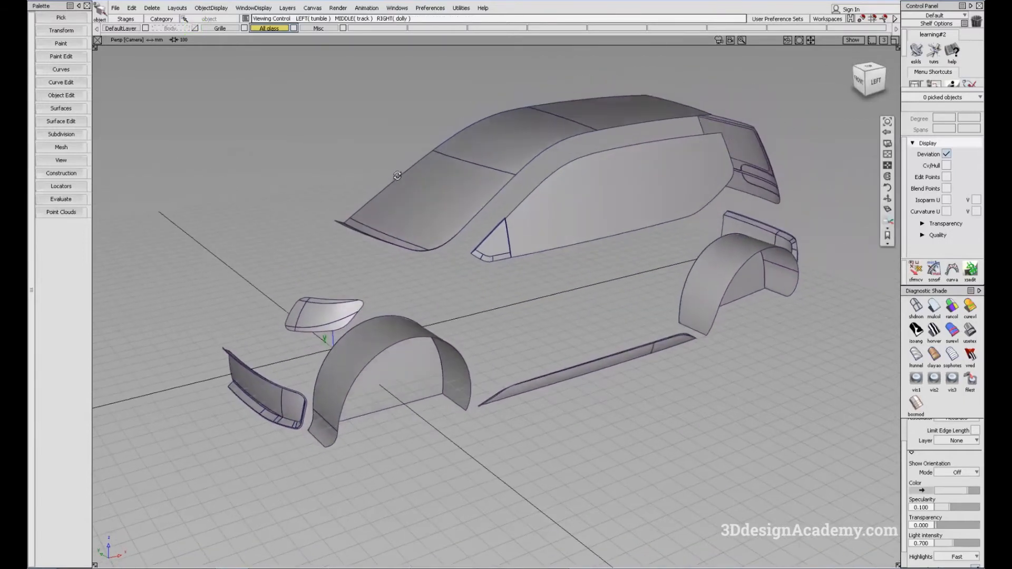
# - Assign the picked wheel-arch surfaces to Grille and the trim surfaces to Misc
pyautogui.moveTo(397, 177); pyautogui.dragTo(359, 201)
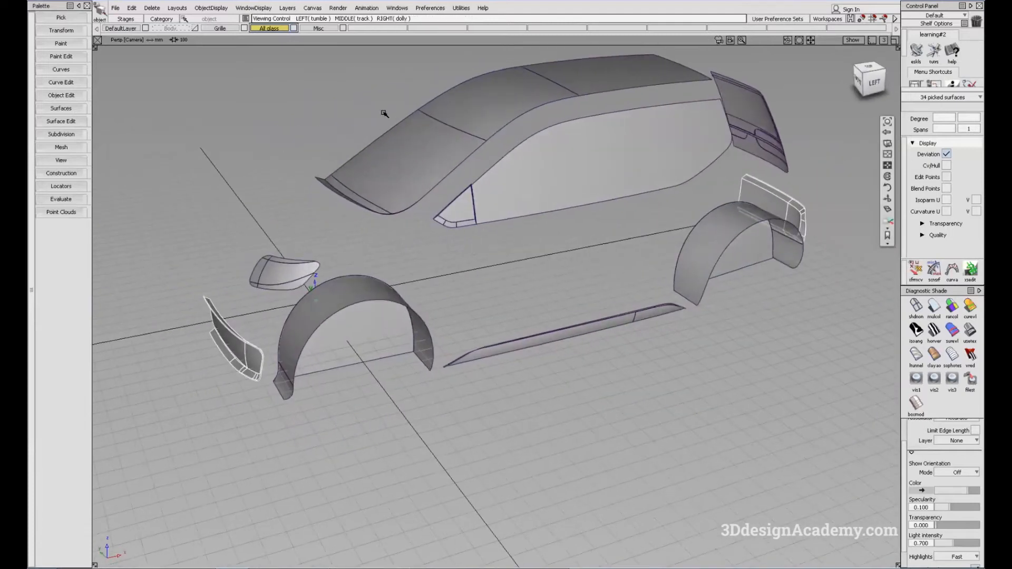
pyautogui.click(219, 28)
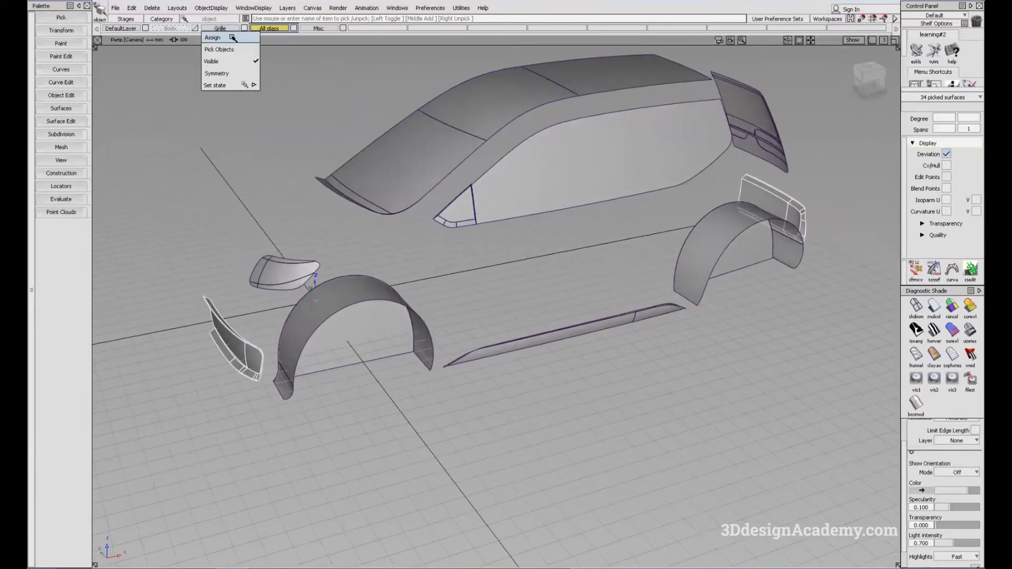
pyautogui.click(212, 37)
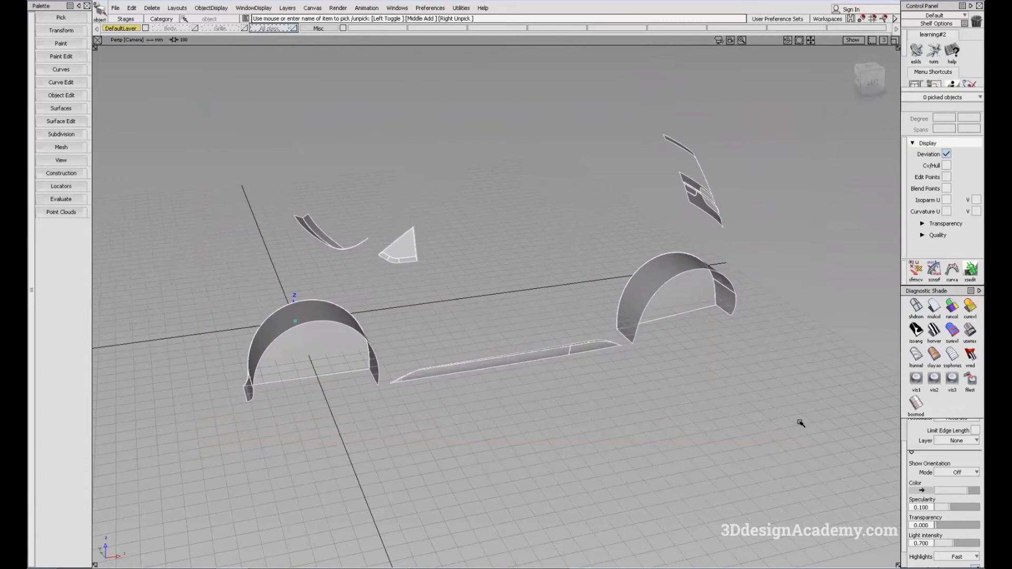
pyautogui.click(317, 29)
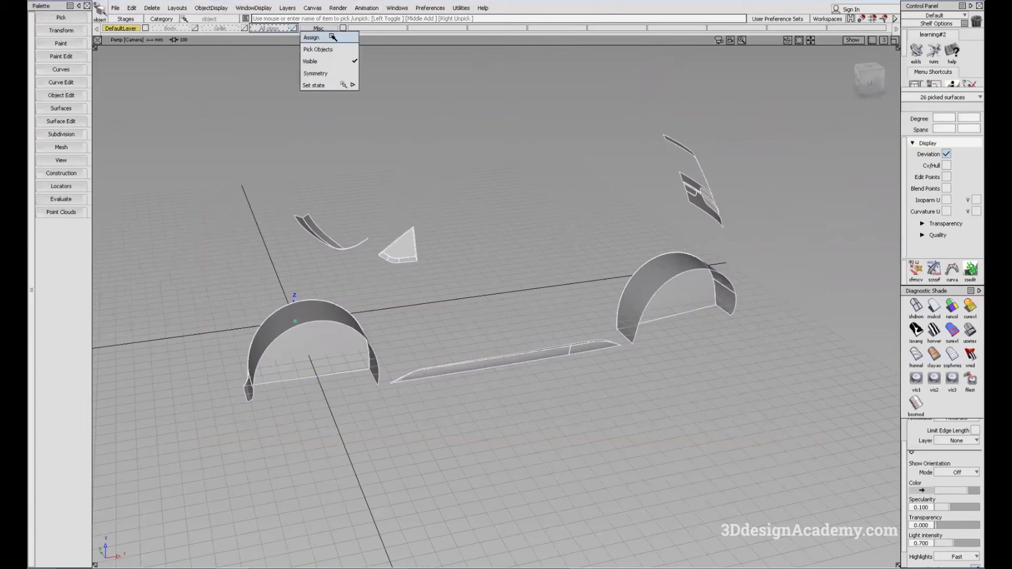
pyautogui.click(312, 37)
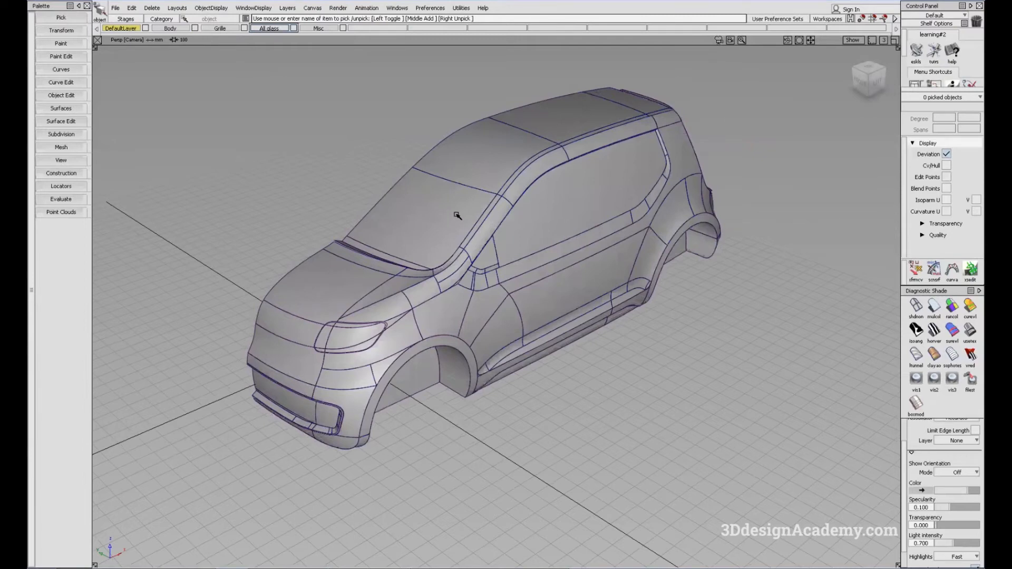
pyautogui.moveTo(464, 212)
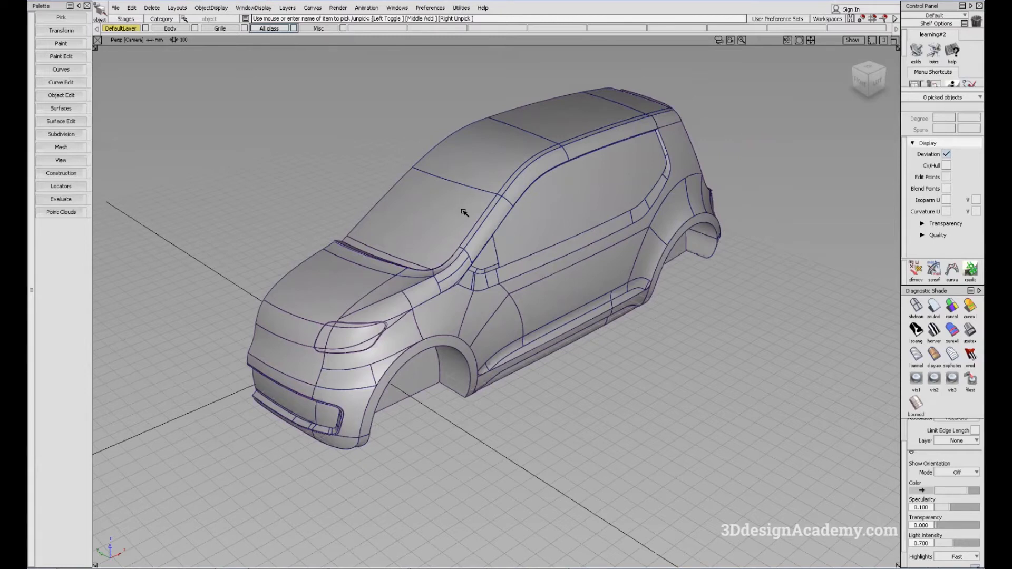
pyautogui.moveTo(466, 213); pyautogui.dragTo(488, 191)
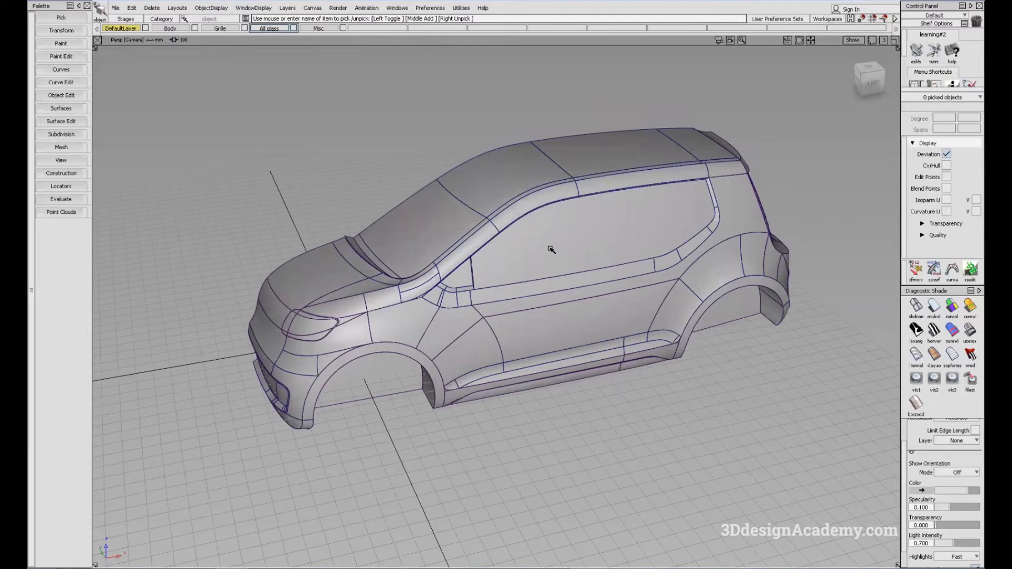
pyautogui.moveTo(567, 269)
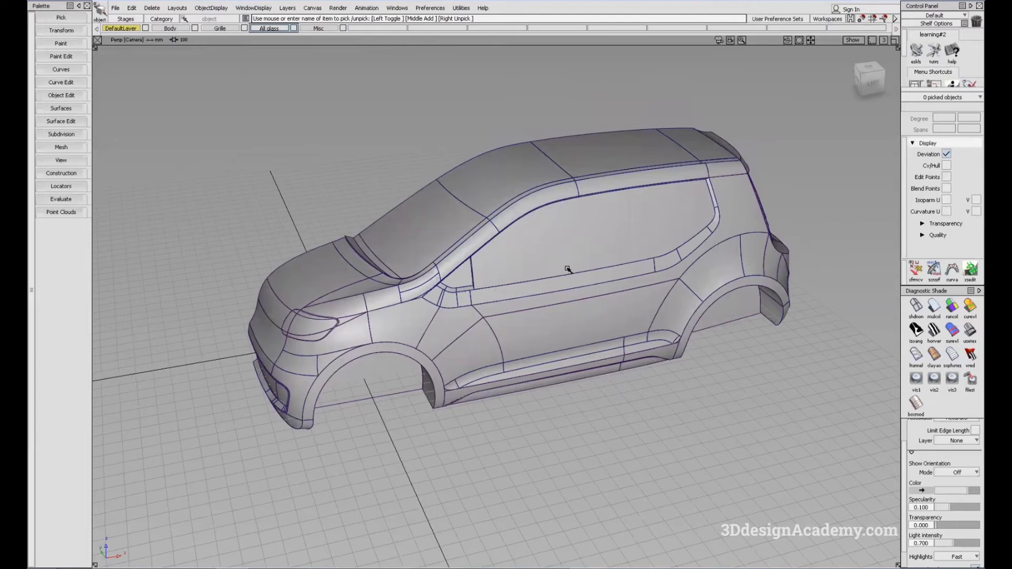
pyautogui.moveTo(510, 186)
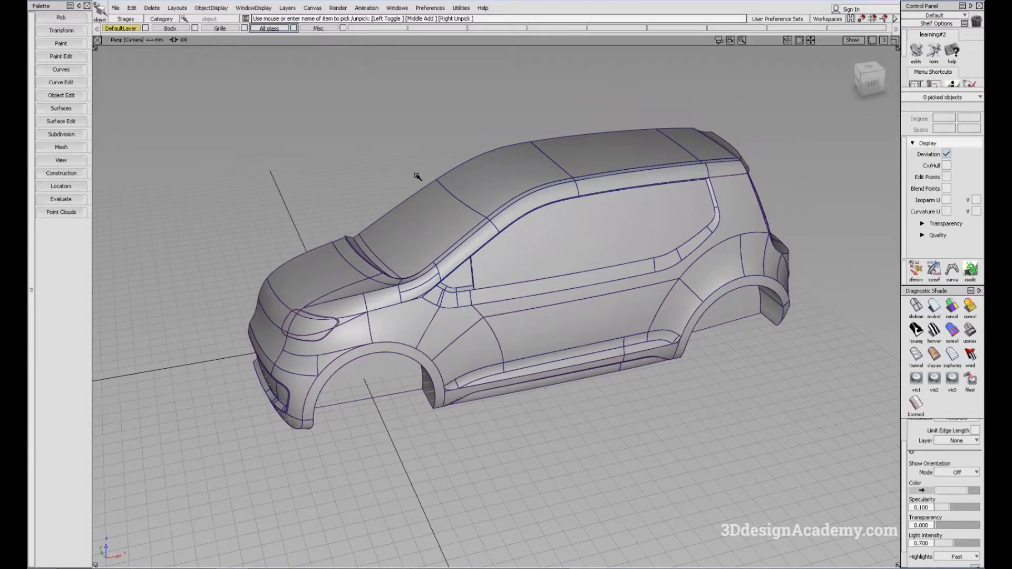
pyautogui.moveTo(182, 47)
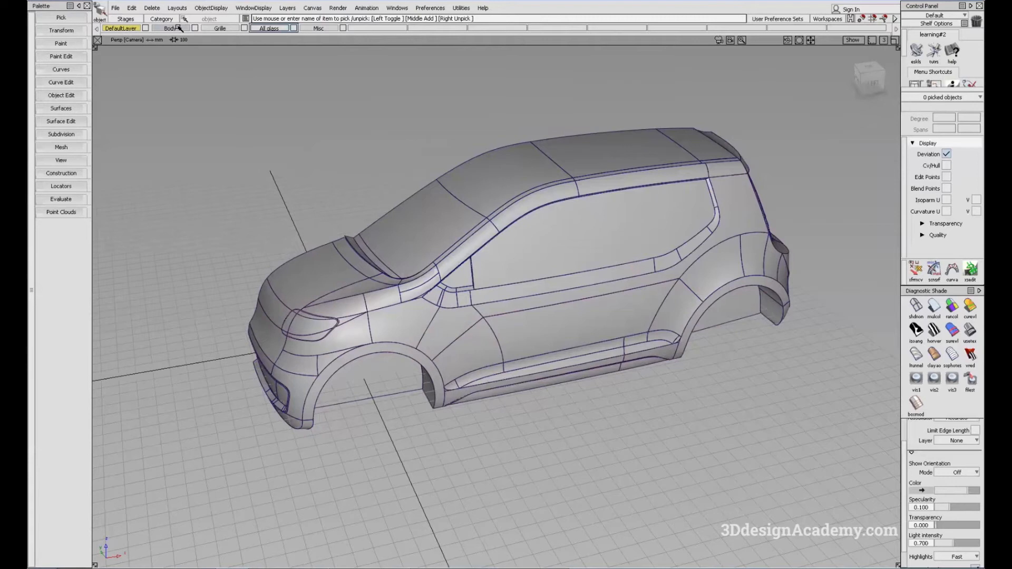
# - Pick every surface on the Body layer and set the layer colour to orange
pyautogui.click(171, 29)
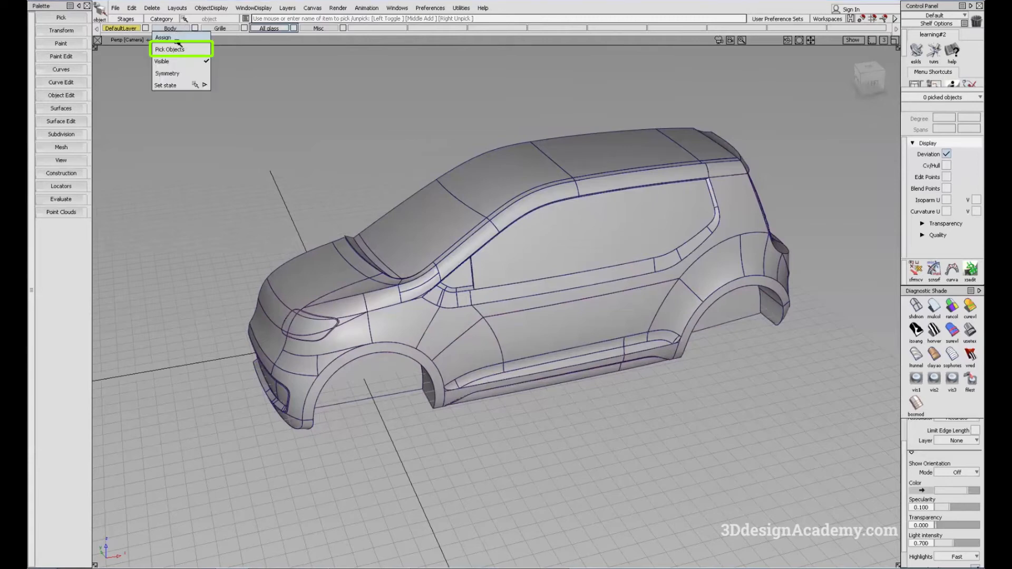
pyautogui.click(169, 50)
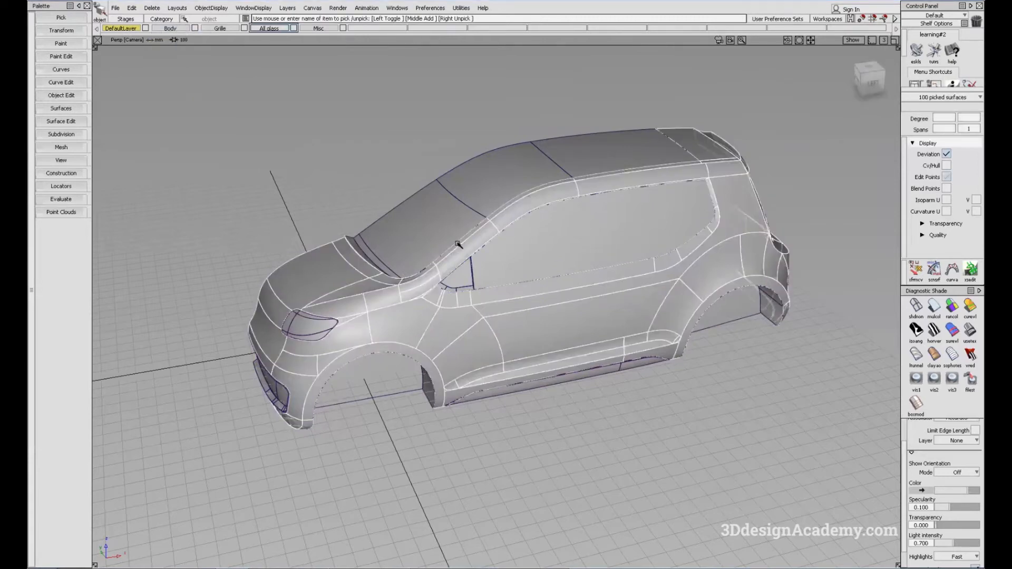
pyautogui.moveTo(459, 243); pyautogui.dragTo(547, 243)
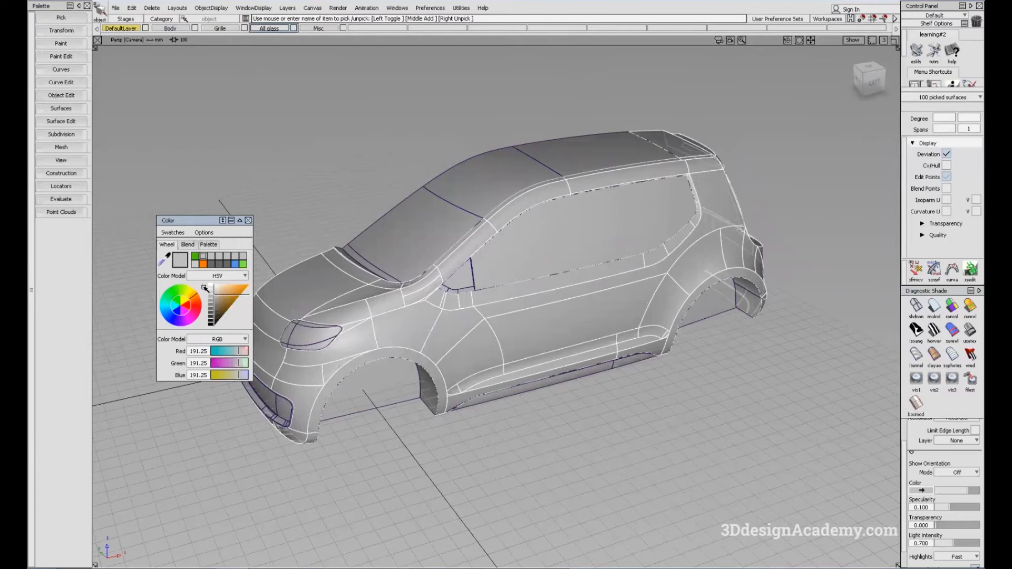
pyautogui.click(226, 291)
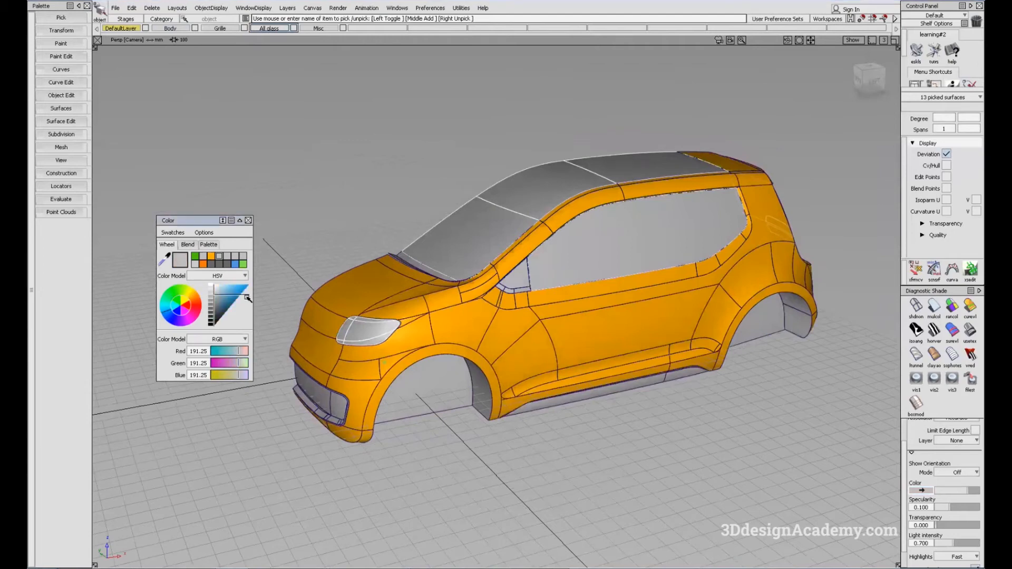
pyautogui.click(247, 298)
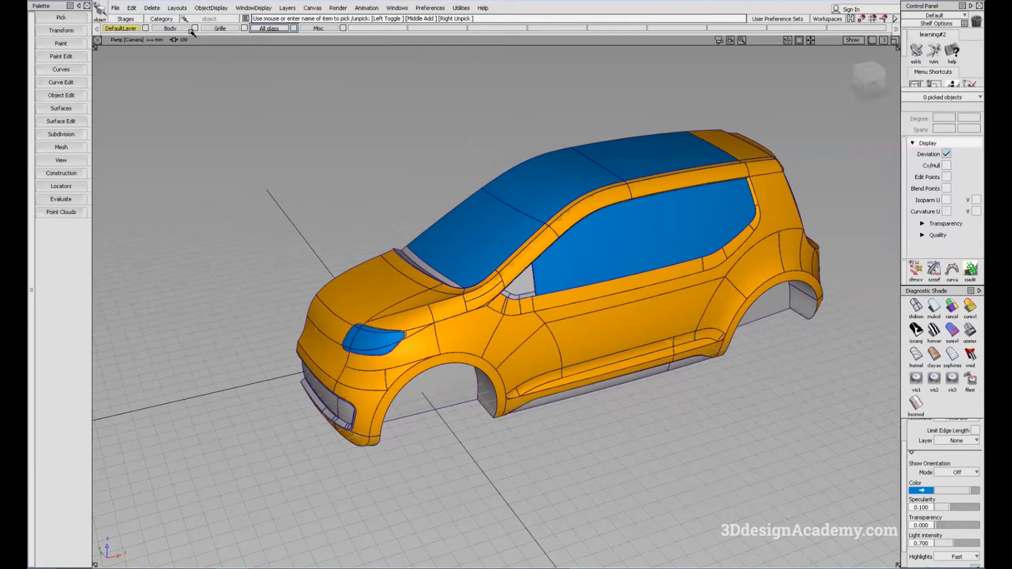
# - Set the All glass layer colour to blue for the windows, roof glass and headlight
pyautogui.click(195, 28)
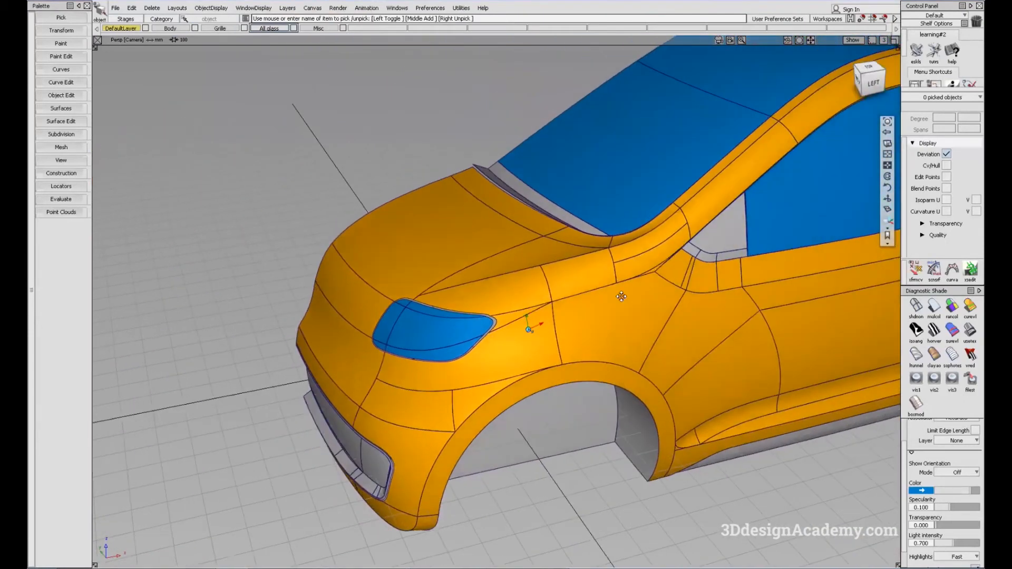
pyautogui.moveTo(620, 298); pyautogui.dragTo(523, 294)
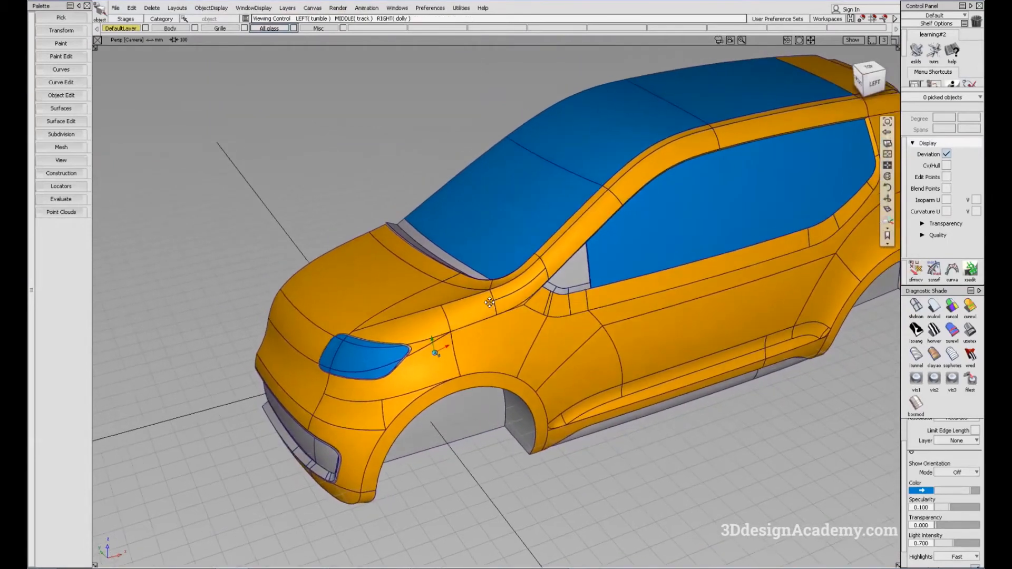
pyautogui.click(161, 18)
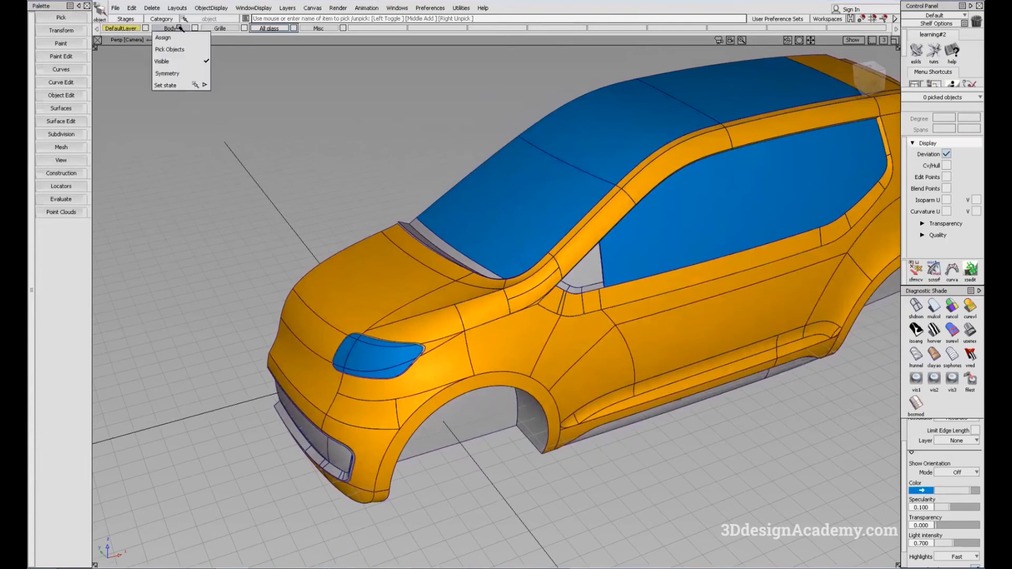
pyautogui.moveTo(165, 84)
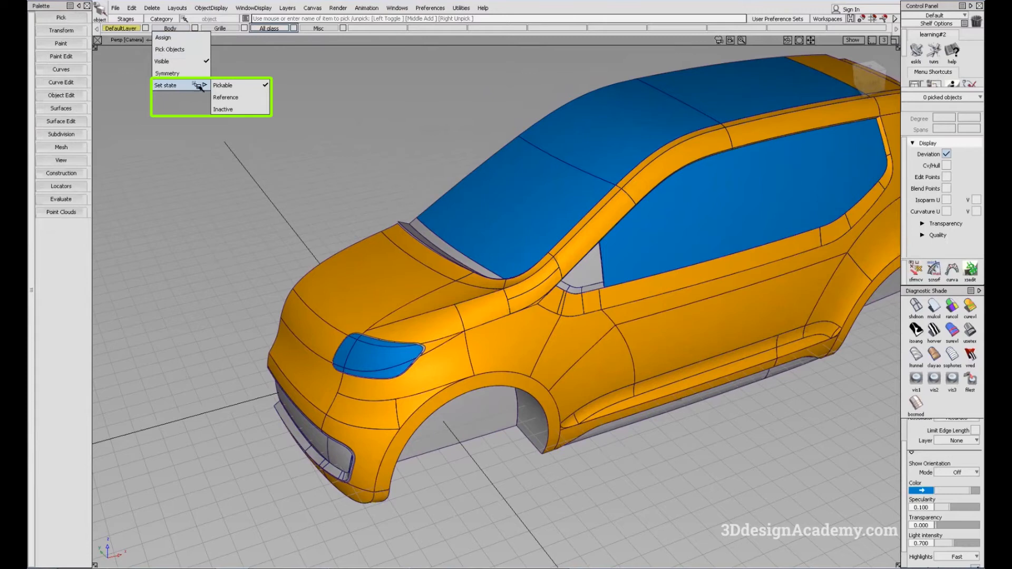
pyautogui.moveTo(239, 84)
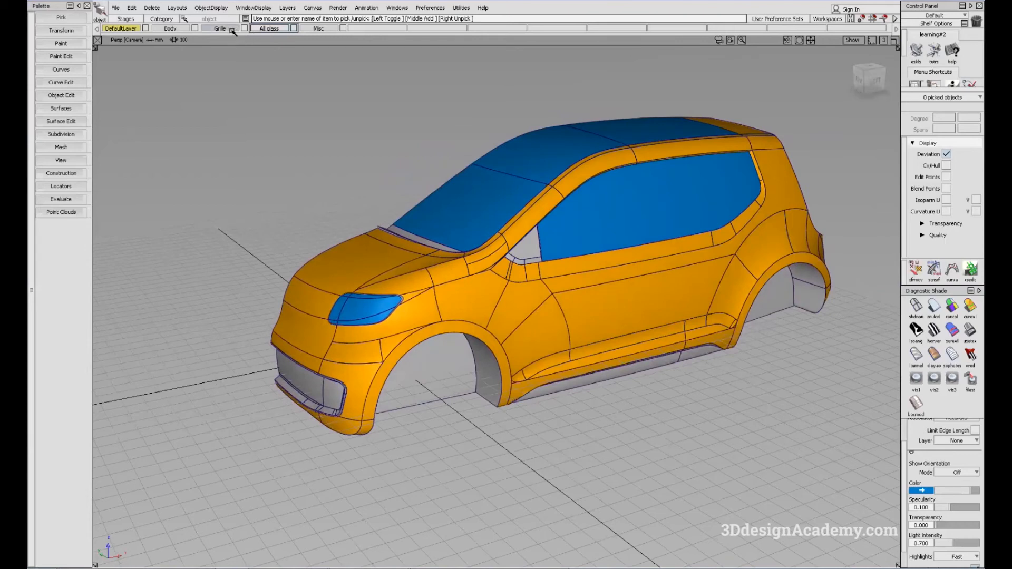
# - Set the Grille layer state to Reference so its surfaces appear ghosted
pyautogui.click(219, 27)
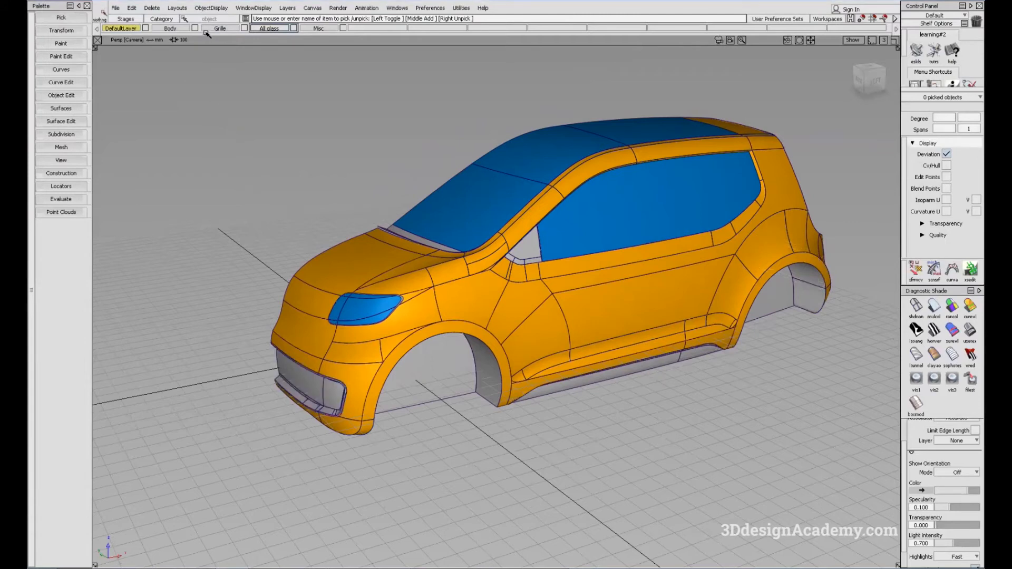
pyautogui.click(219, 29)
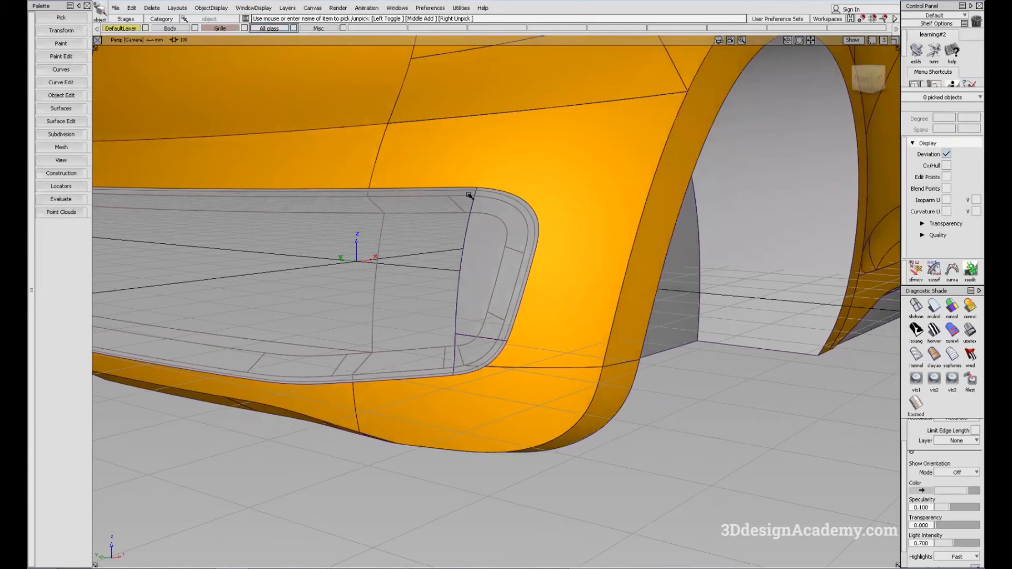
pyautogui.moveTo(468, 194); pyautogui.dragTo(352, 240)
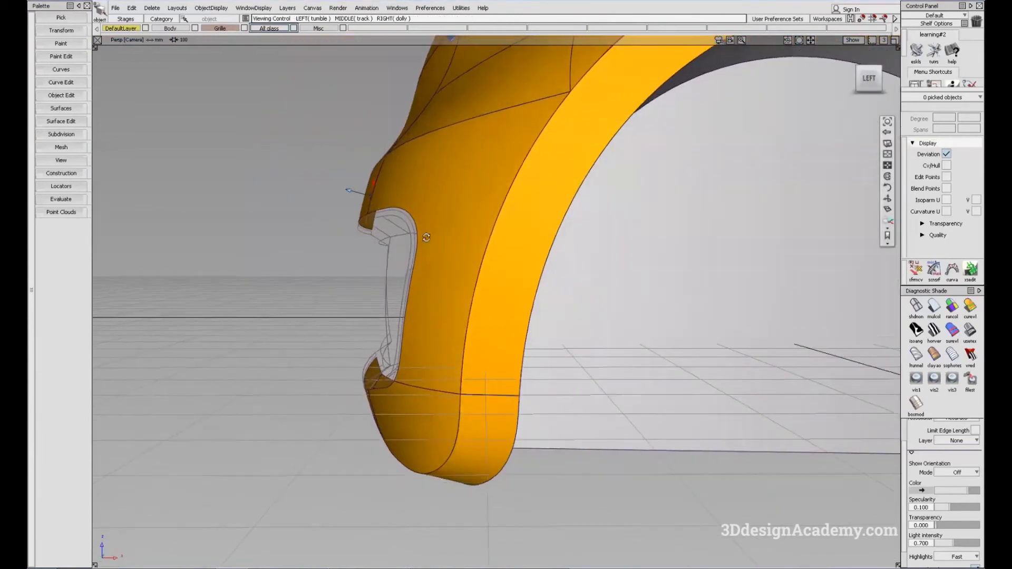
pyautogui.moveTo(426, 239); pyautogui.dragTo(505, 213)
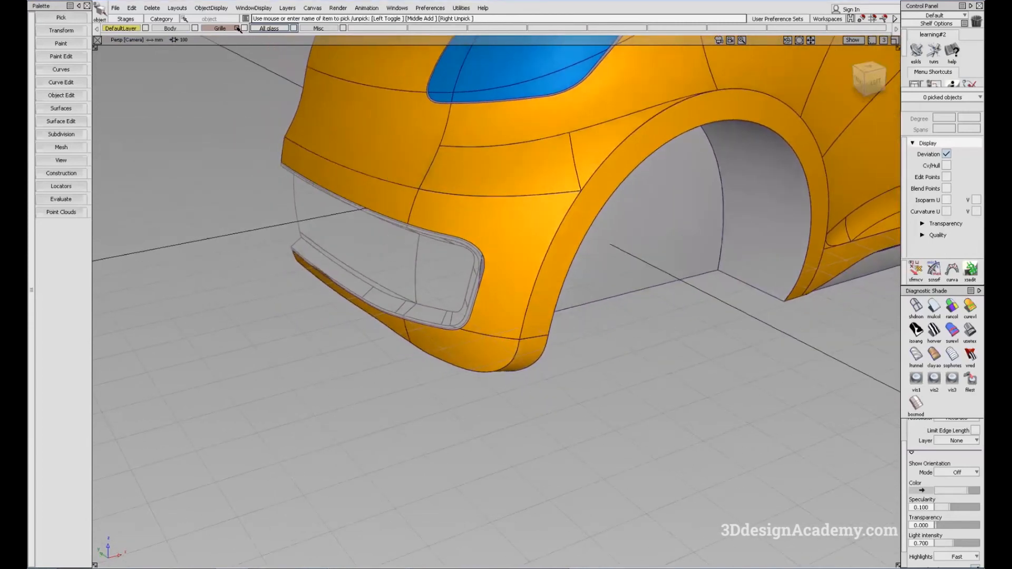
# - Set the Grille layer state to Inactive so its surfaces cannot be picked
pyautogui.click(219, 28)
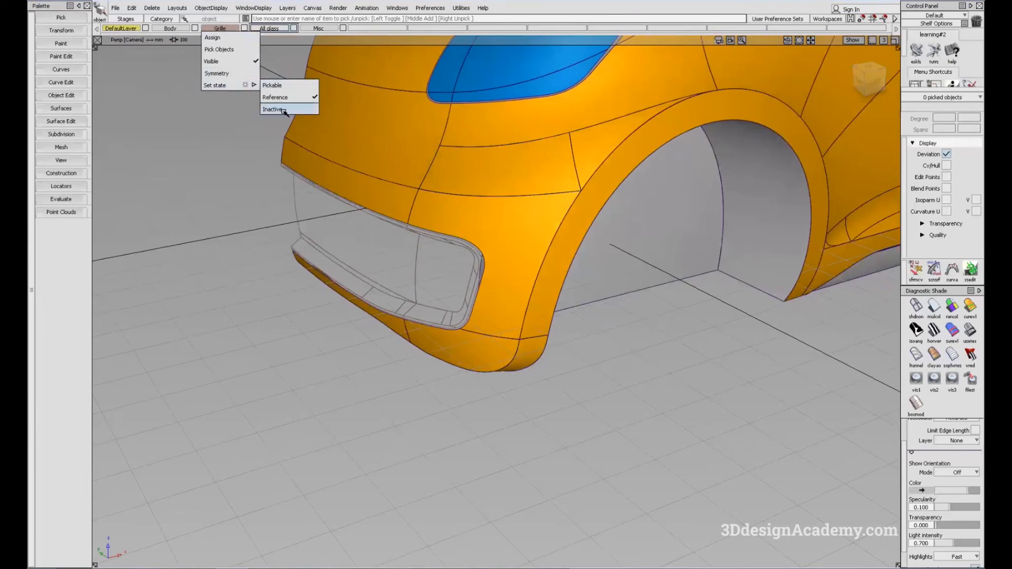
pyautogui.click(275, 108)
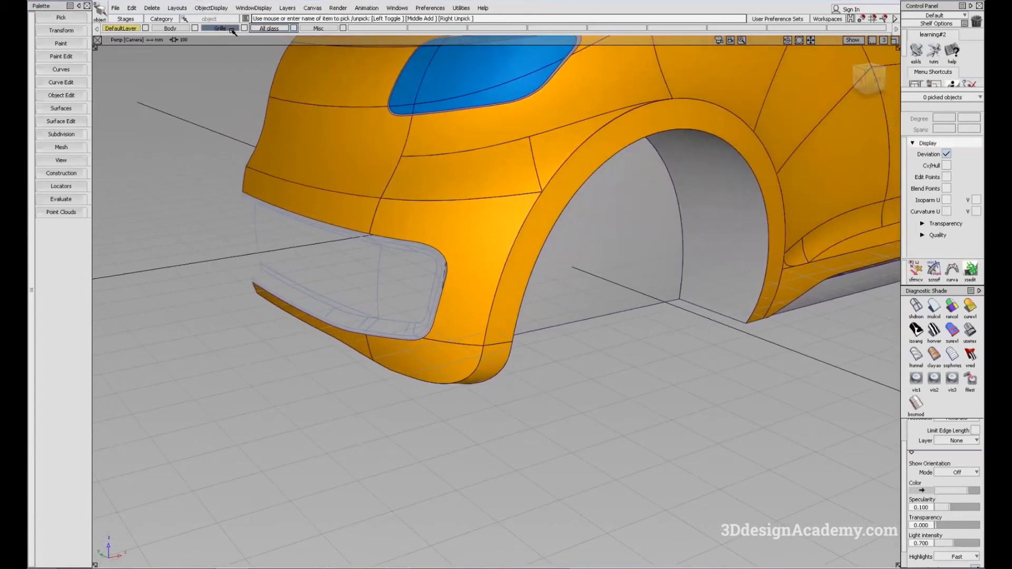
pyautogui.click(219, 27)
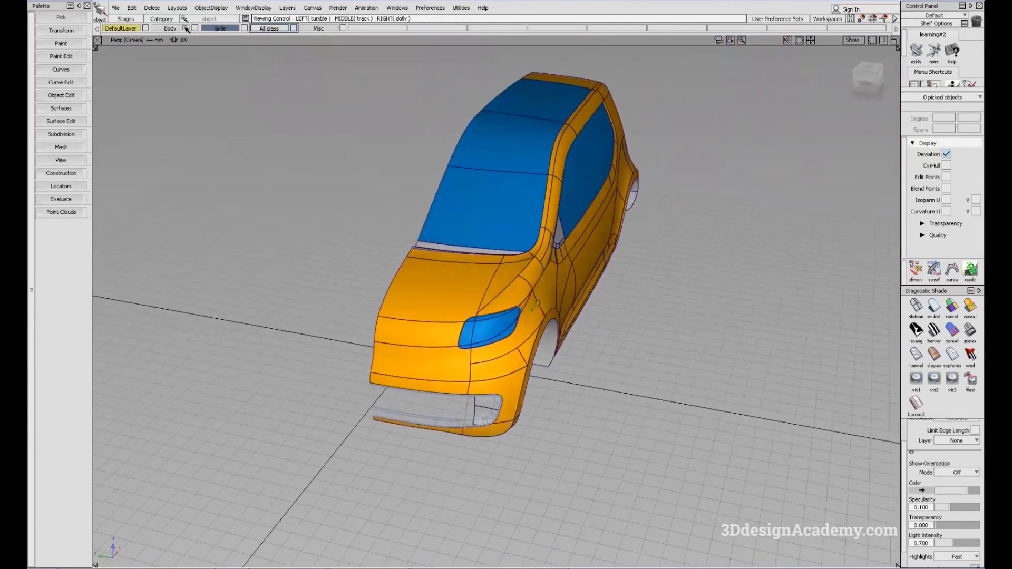
# - Enable Symmetry on the Body layer to mirror the panels across the centreline
pyautogui.click(161, 18)
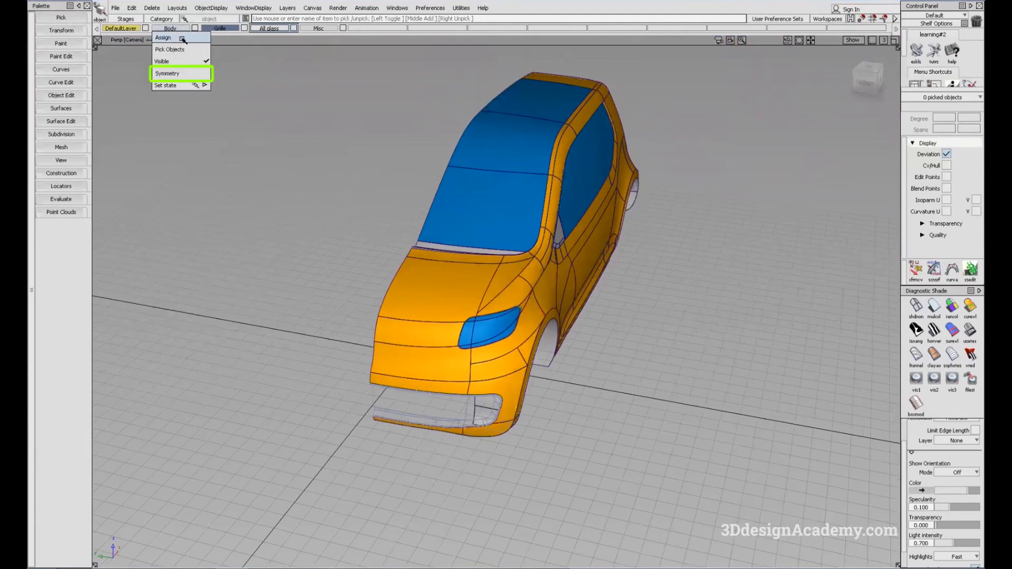
pyautogui.click(167, 72)
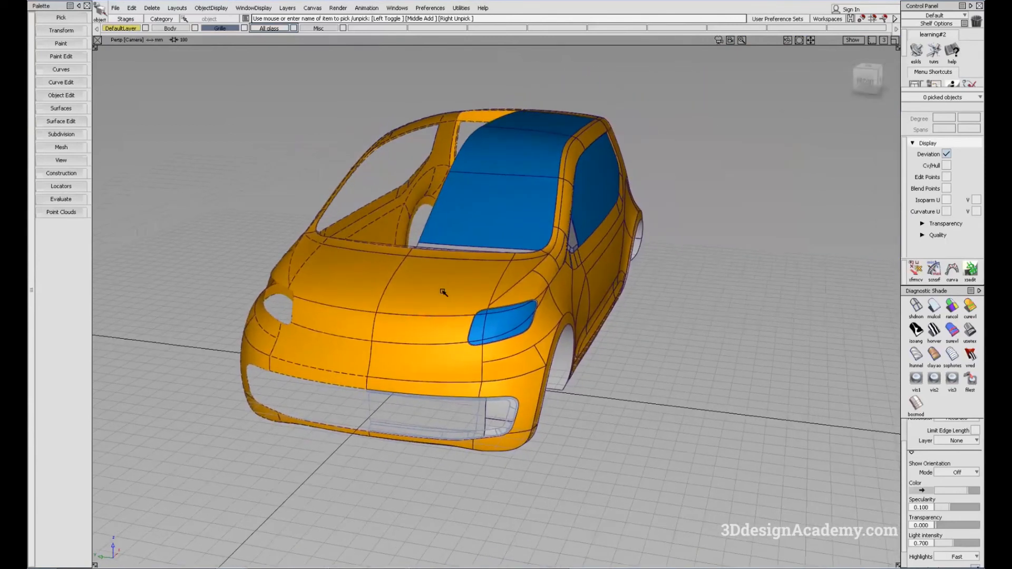
pyautogui.moveTo(447, 306)
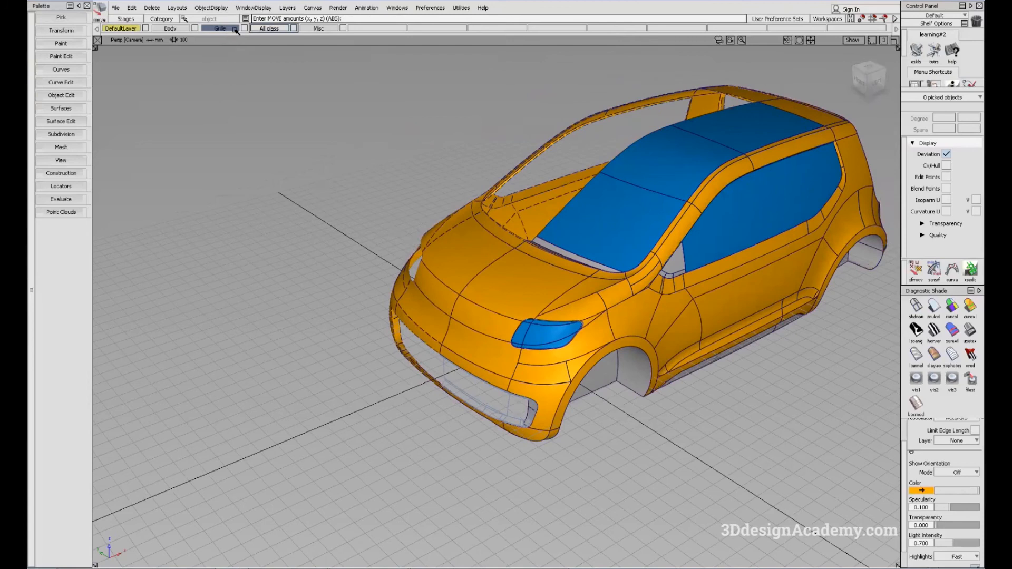
pyautogui.click(219, 28)
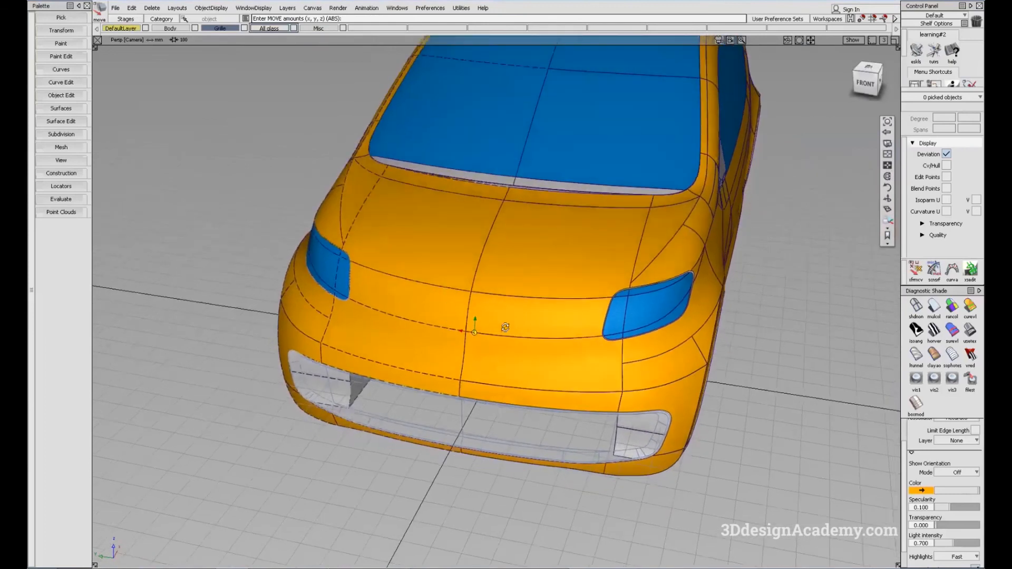
pyautogui.moveTo(504, 329); pyautogui.dragTo(407, 323)
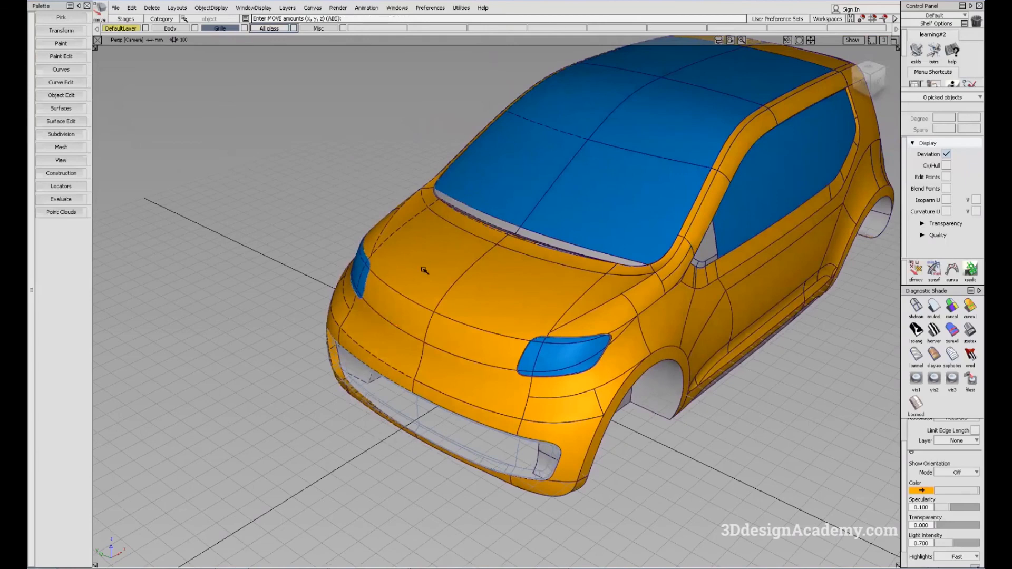
pyautogui.moveTo(407, 270)
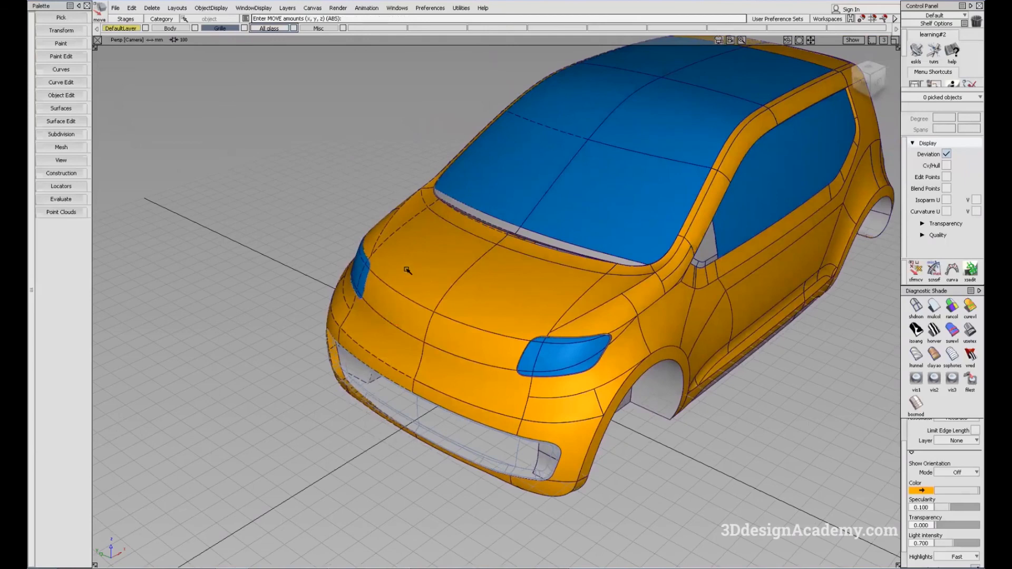